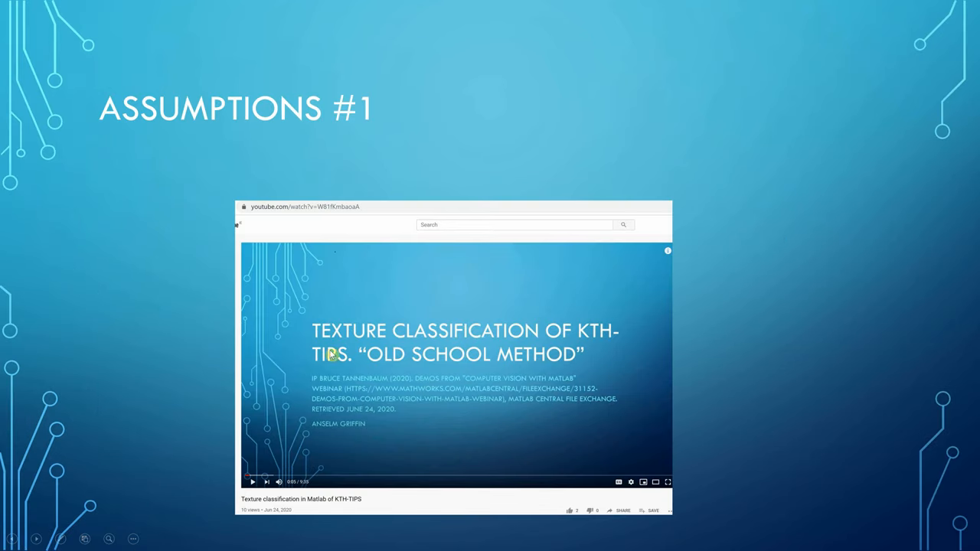
mouse_move(410, 364)
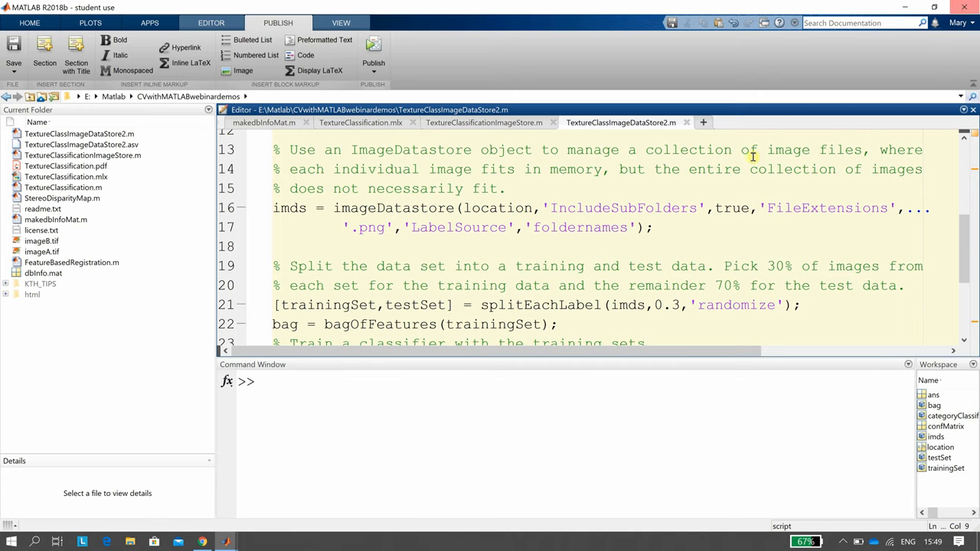
Step: Switch from MATLAB to Chrome and show the KTH-TIPS image databases download page
key(alt+tab)
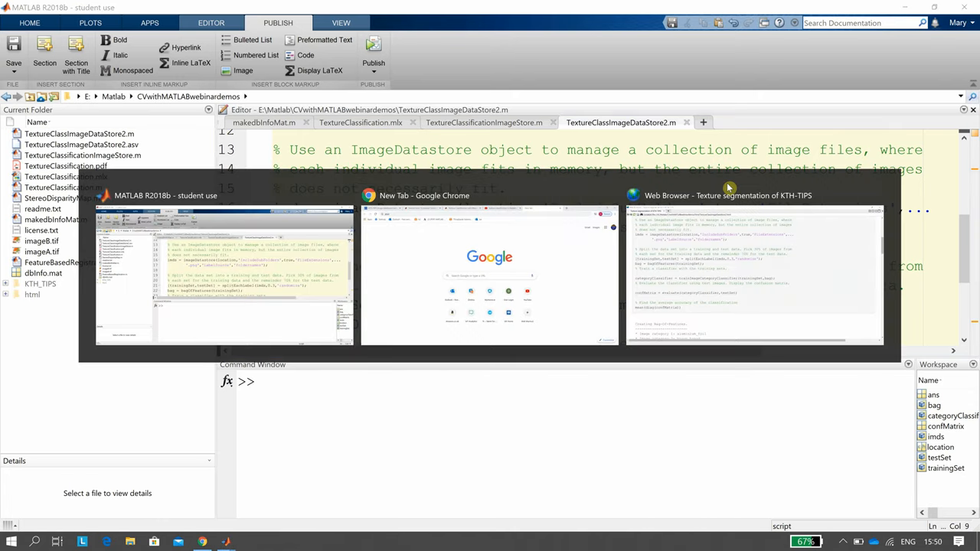
click(490, 276)
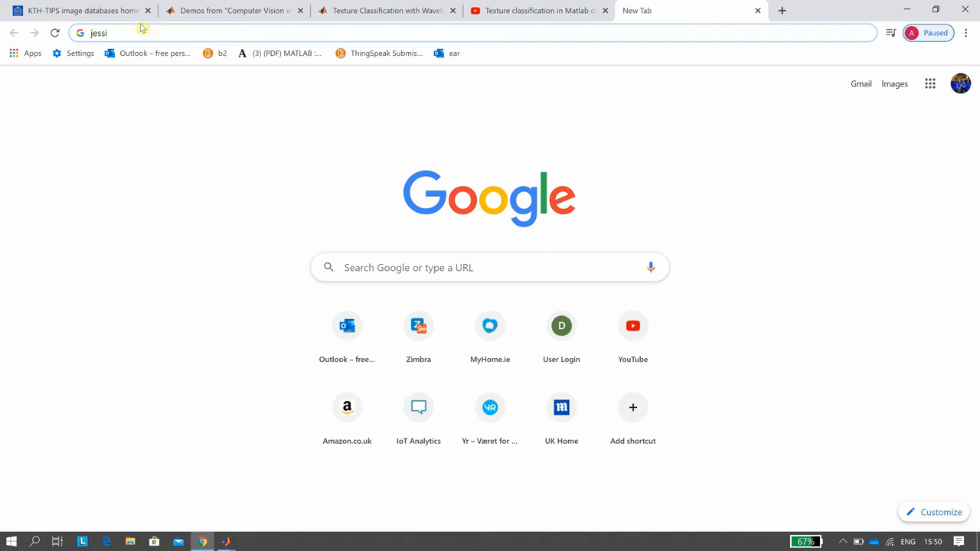
click(76, 10)
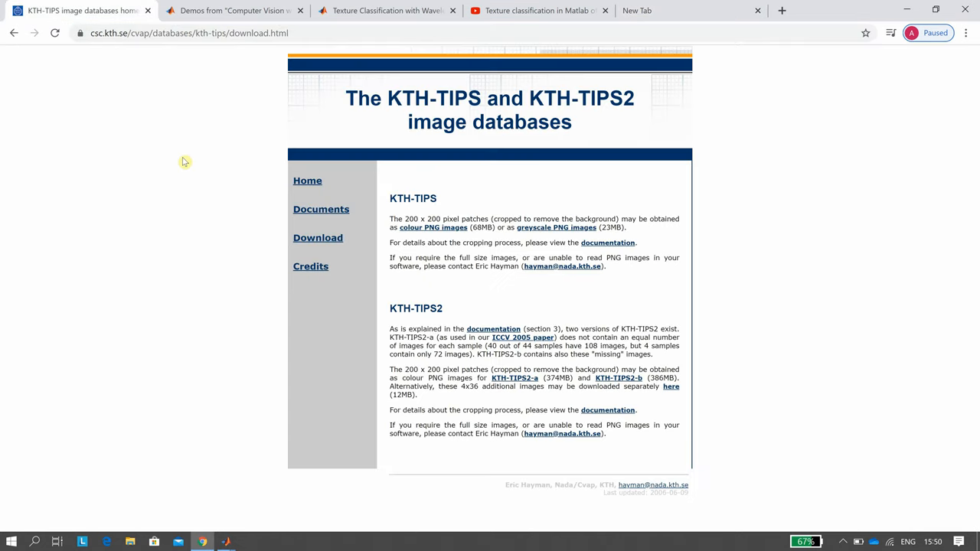
mouse_move(211, 167)
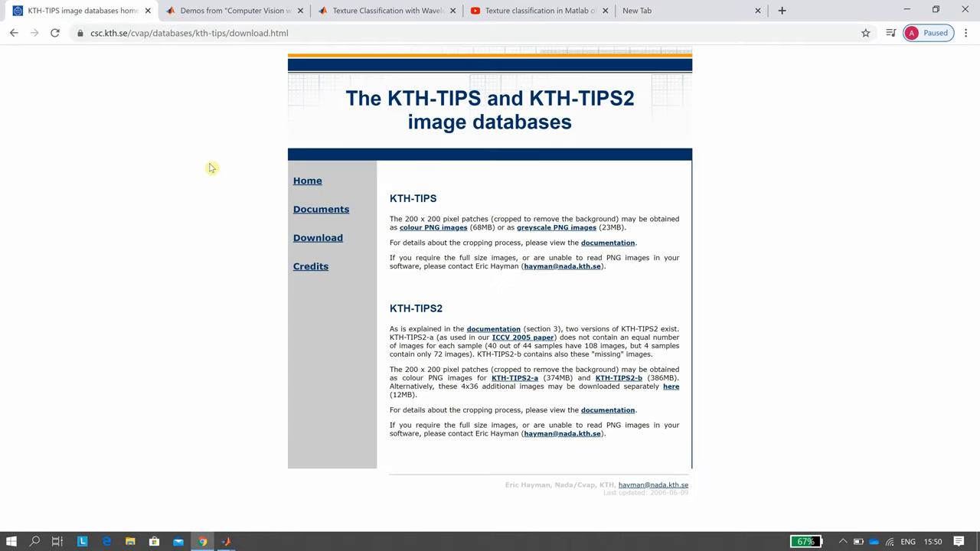
mouse_move(282, 59)
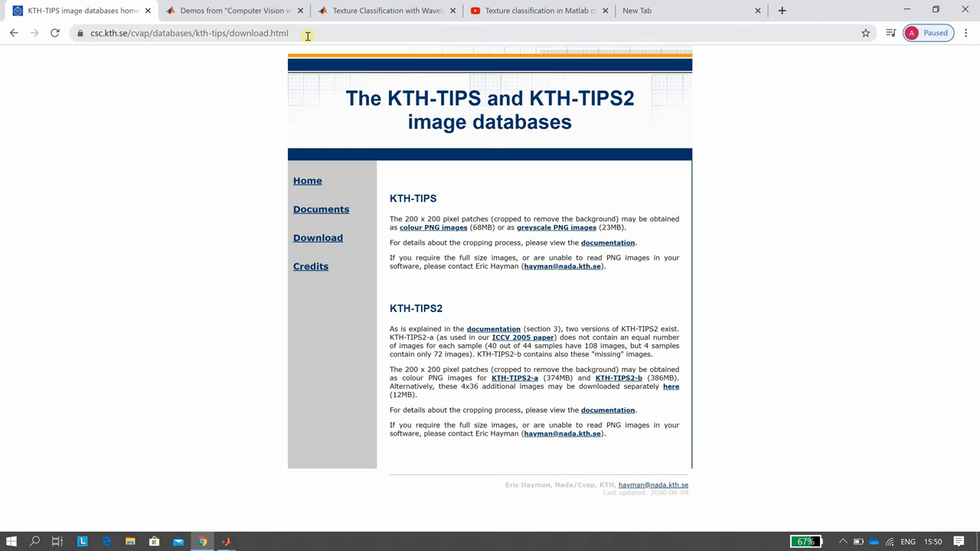
Step: Visit the MATLAB demos, wavelet scattering example and YouTube texture video tabs, then return to MATLAB
click(232, 9)
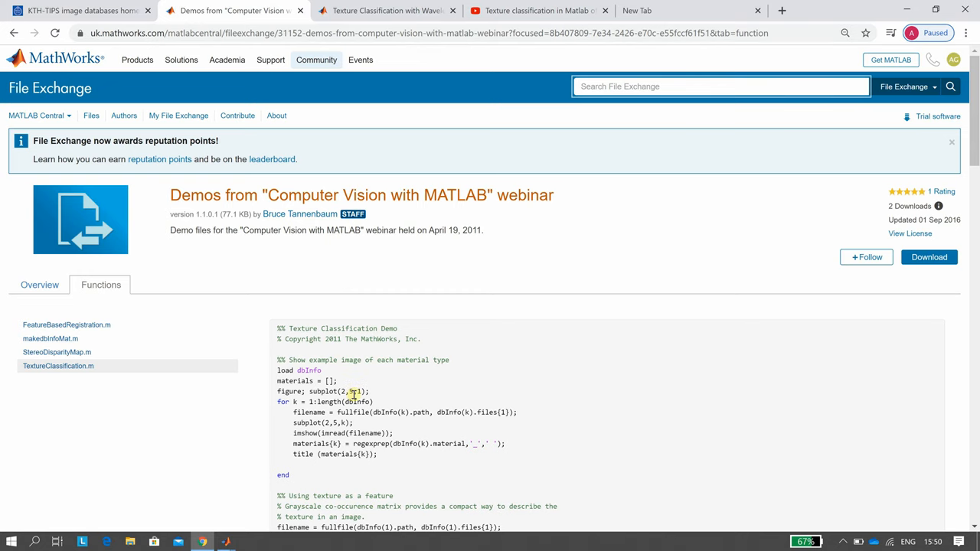
mouse_move(515, 386)
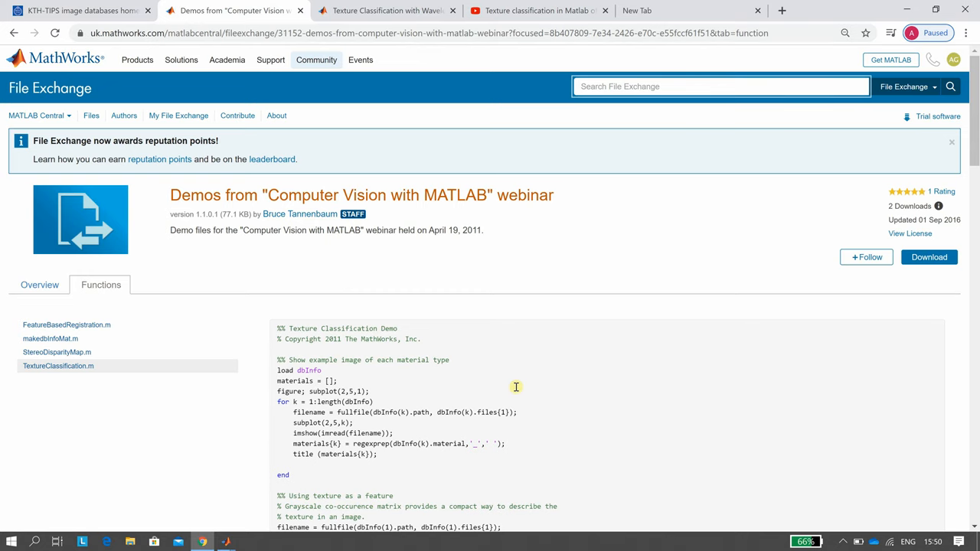
click(386, 9)
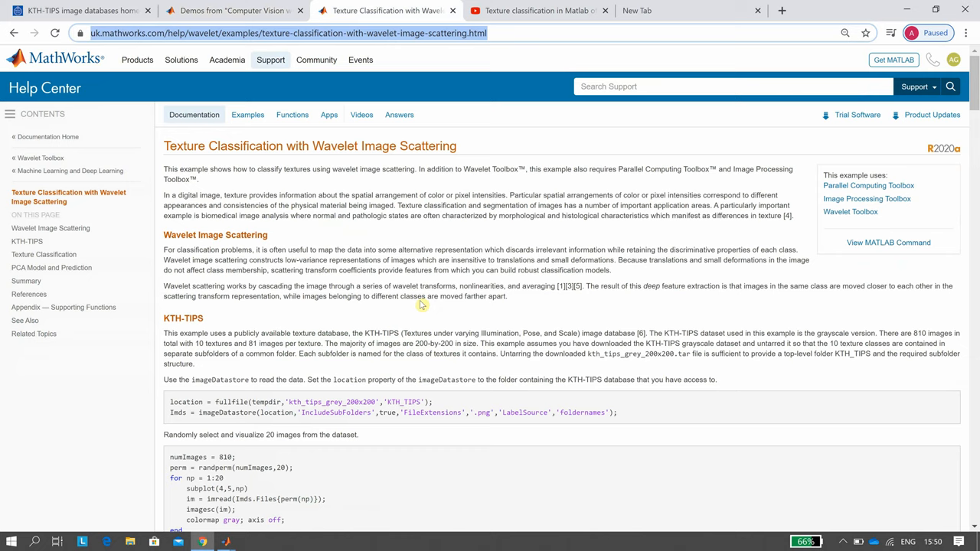
mouse_move(460, 196)
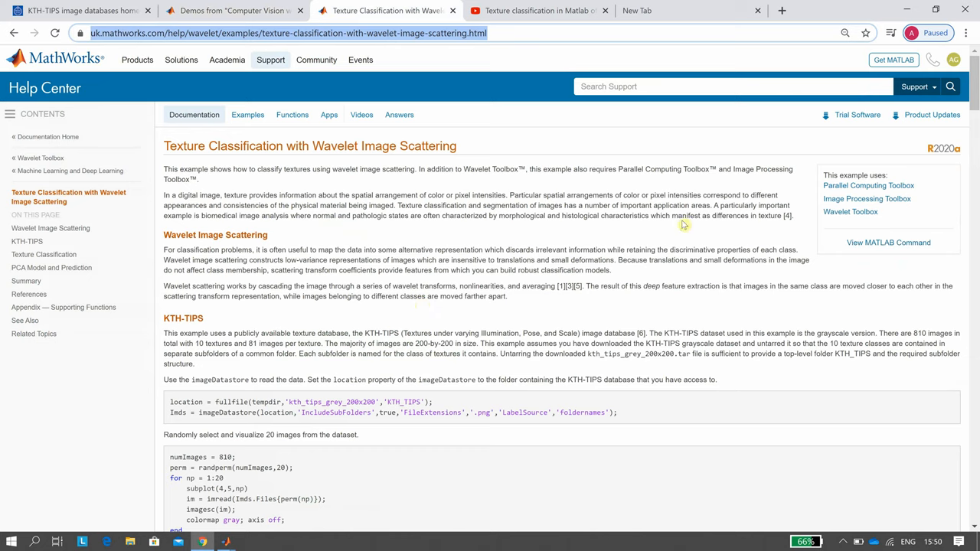
mouse_move(683, 225)
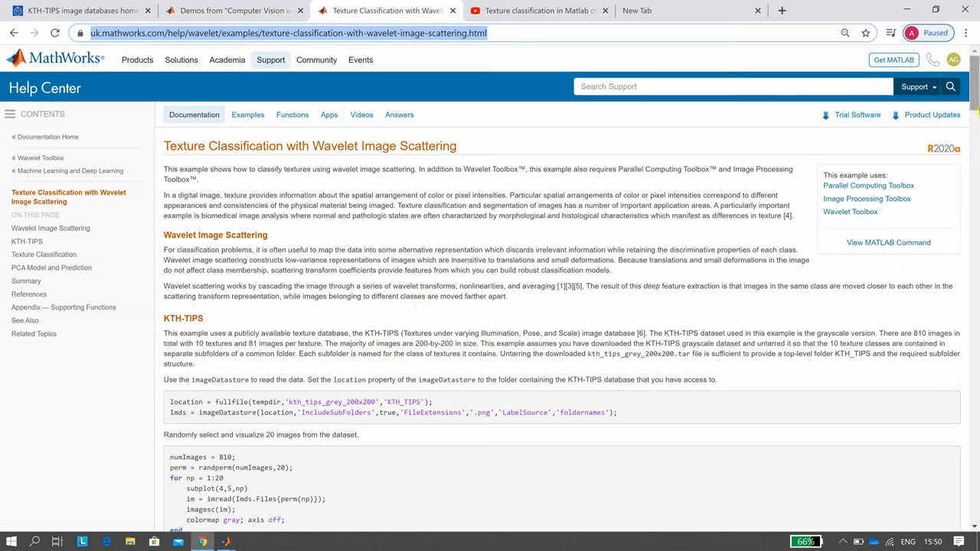
scroll(down, 3)
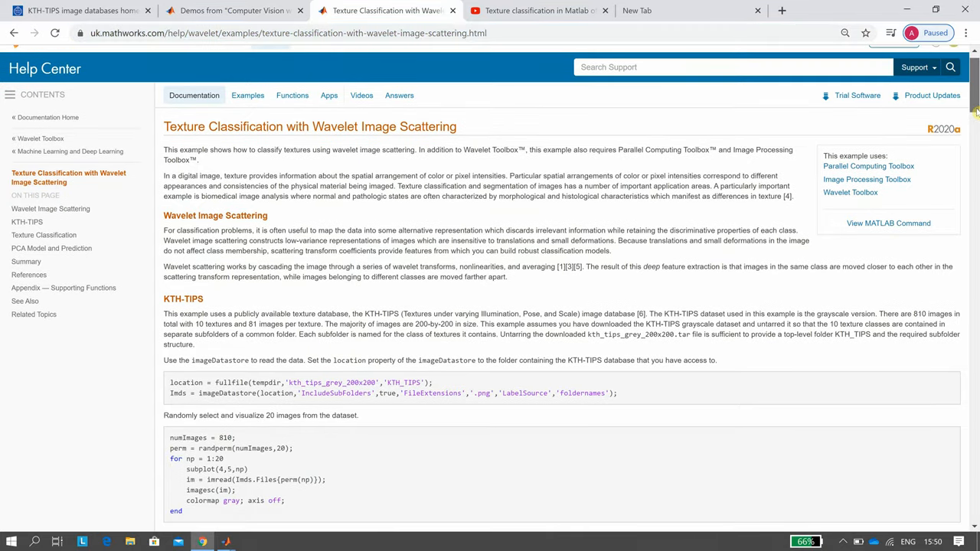
click(536, 9)
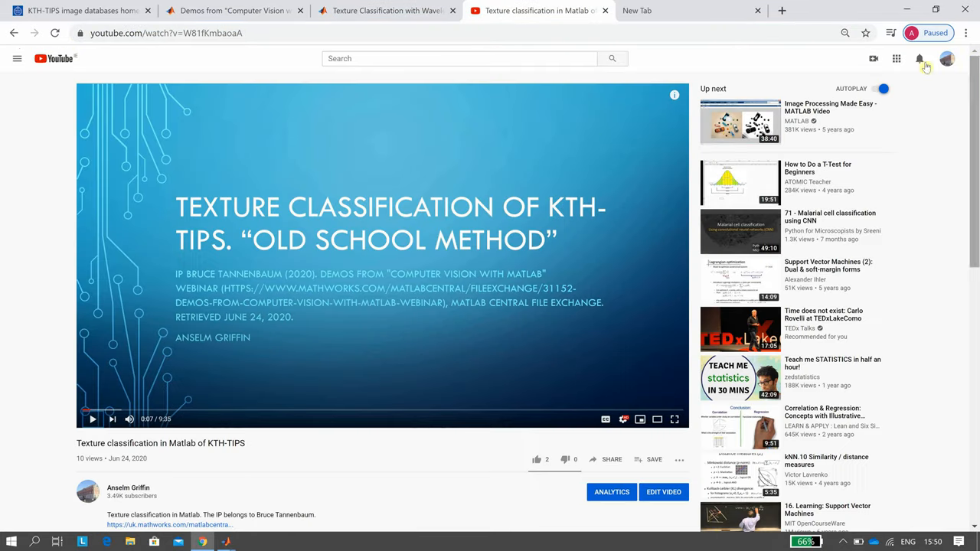
mouse_move(309, 367)
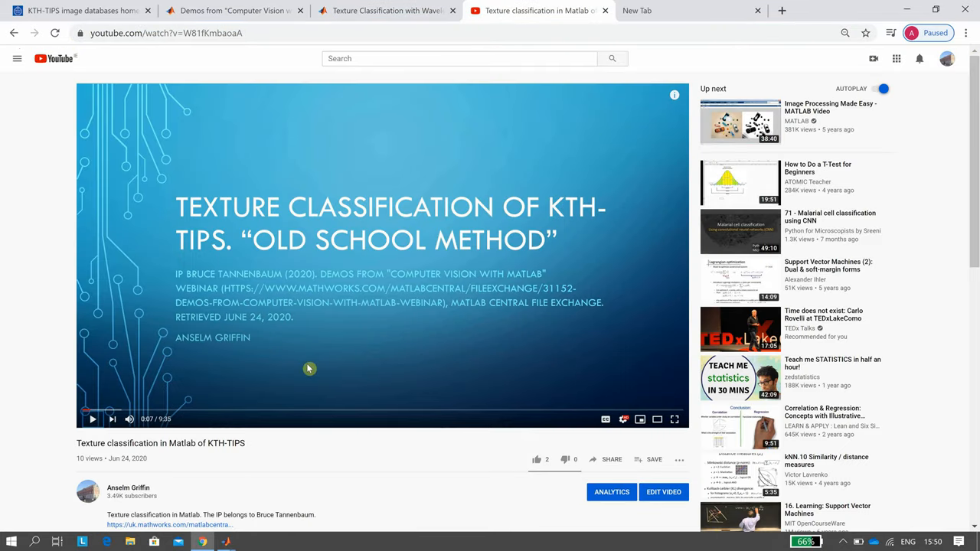
mouse_move(125, 468)
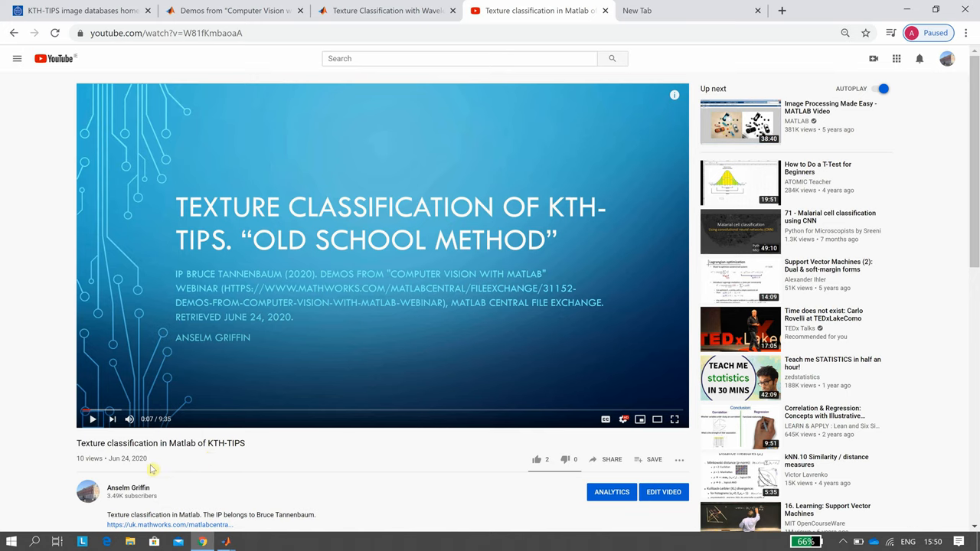
mouse_move(668, 242)
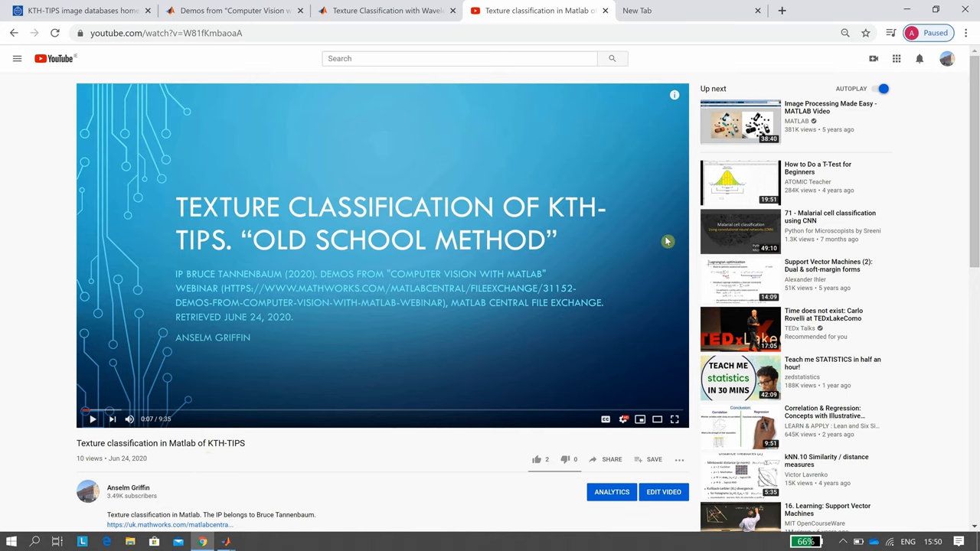
key(alt+tab)
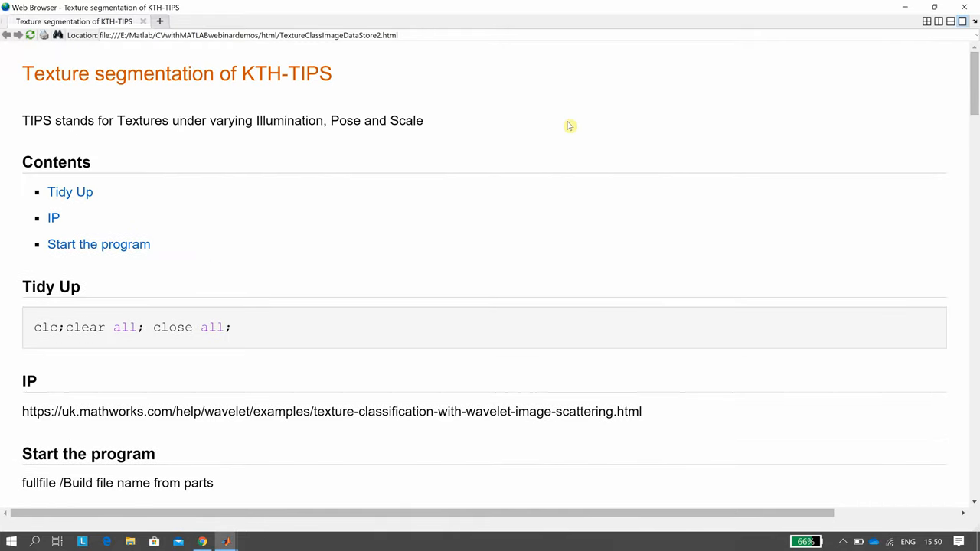
mouse_move(288, 125)
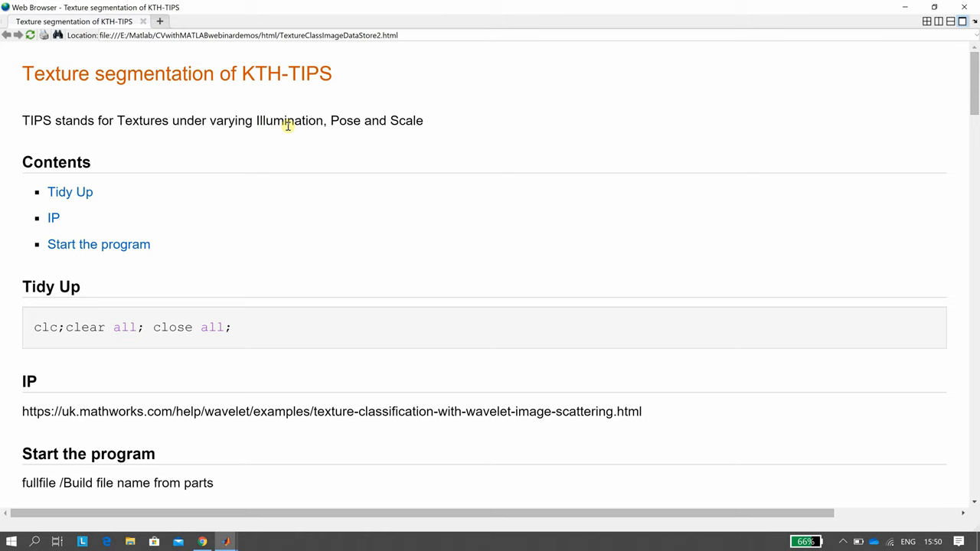
mouse_move(500, 137)
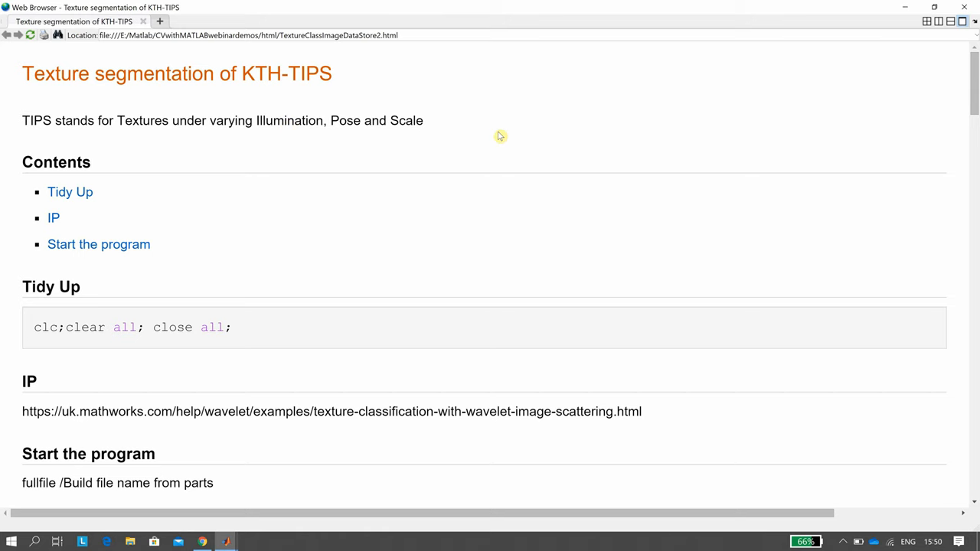
mouse_move(962, 90)
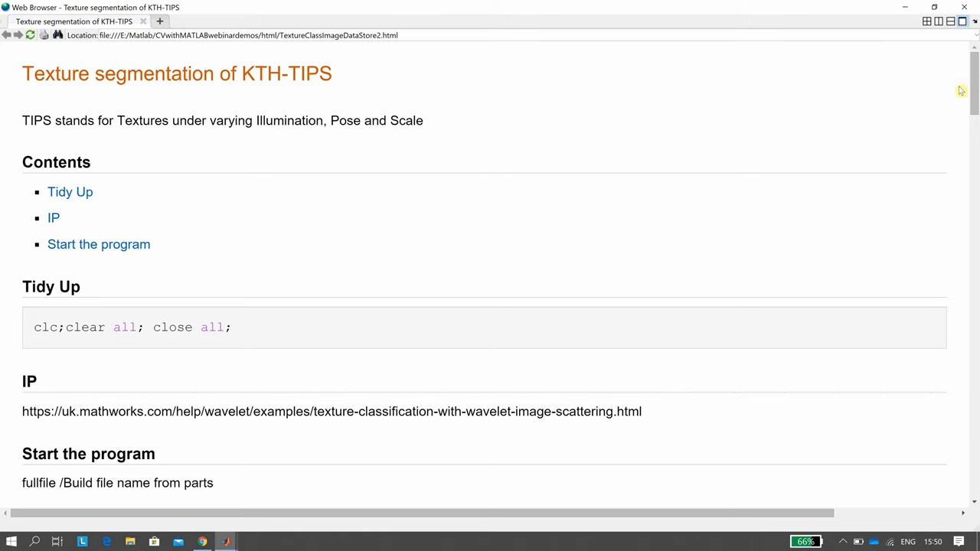
Step: Scroll the published report down to the Start the program section code
scroll(down, 3)
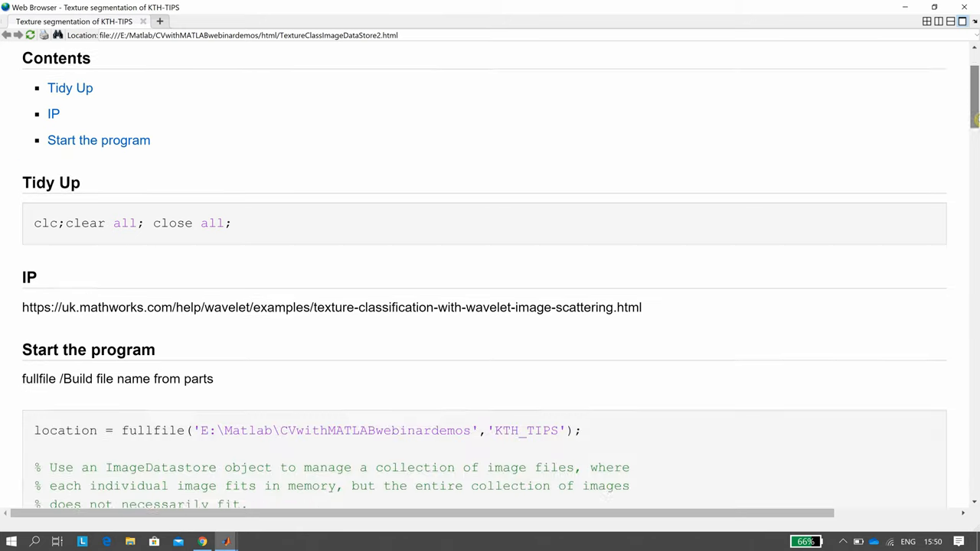
scroll(down, 3)
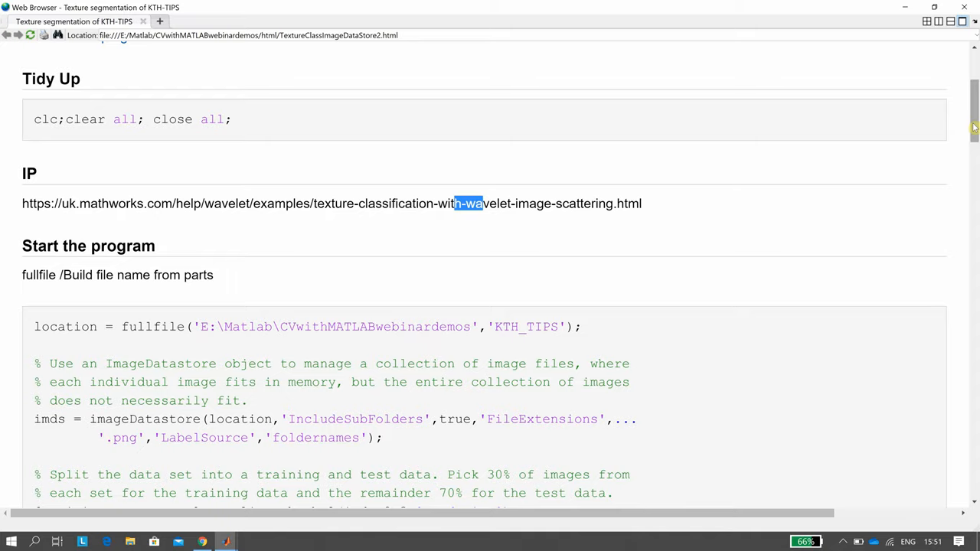
scroll(down, 3)
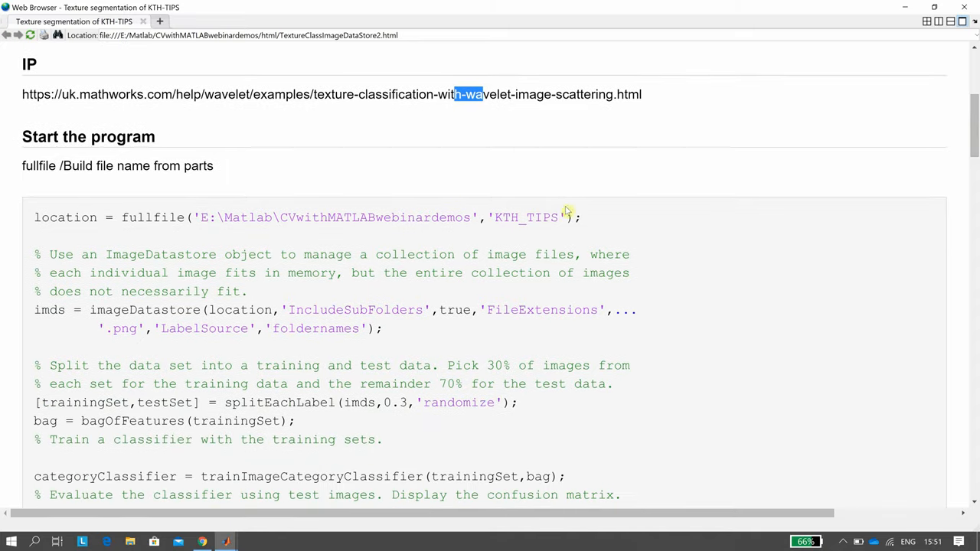
mouse_move(498, 222)
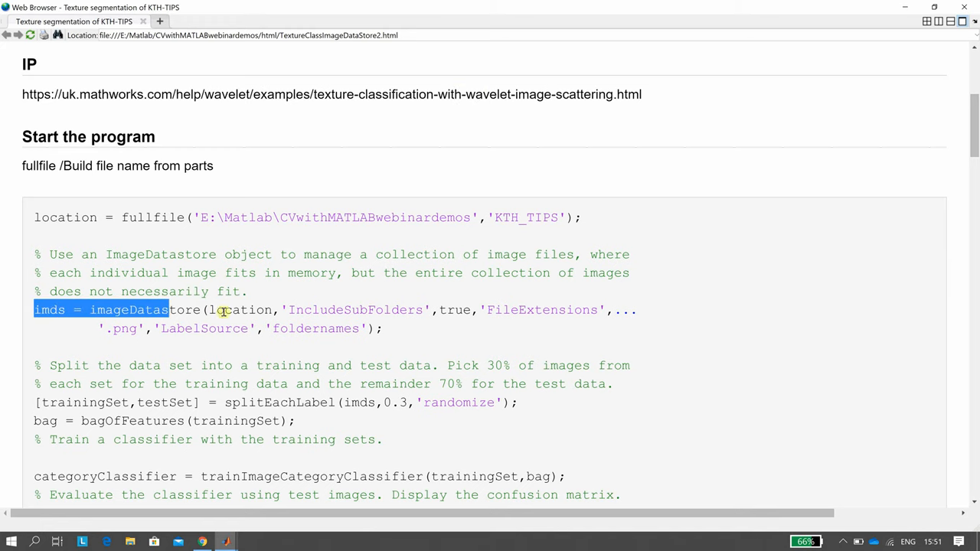
drag(179, 310, 379, 327)
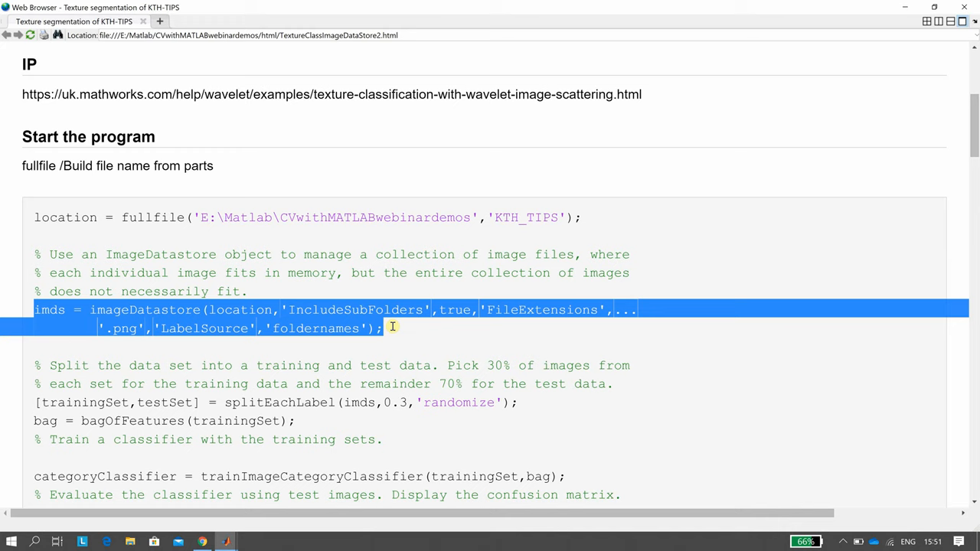
mouse_move(395, 328)
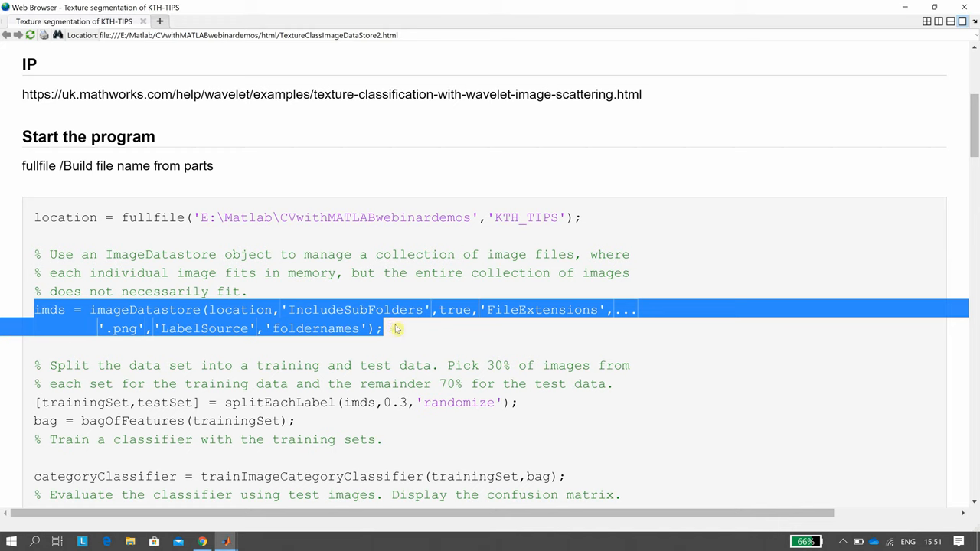
mouse_move(411, 338)
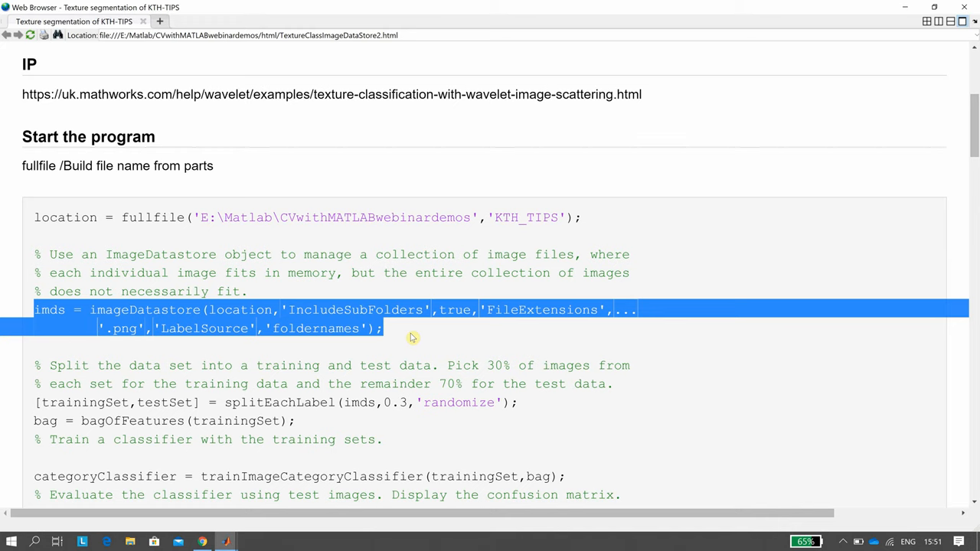
mouse_move(953, 183)
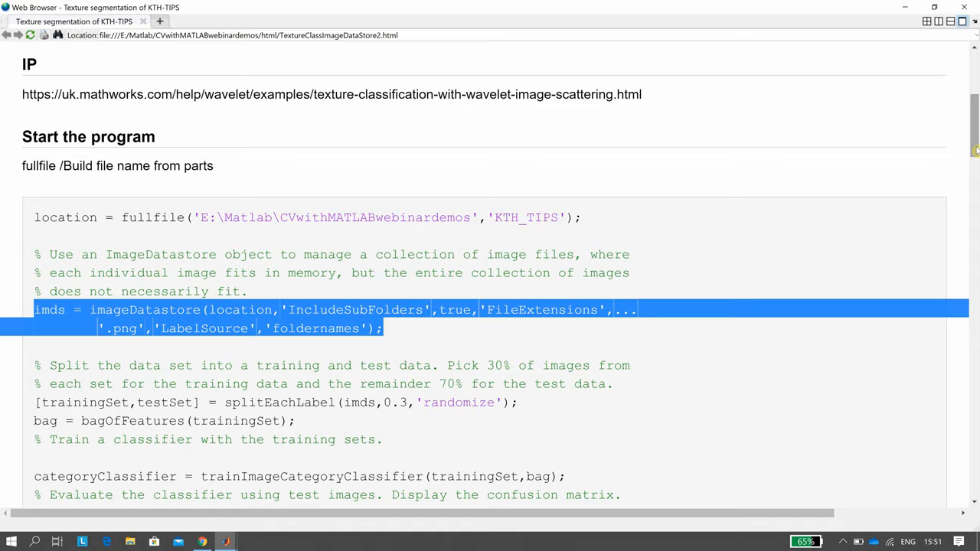
scroll(down, 3)
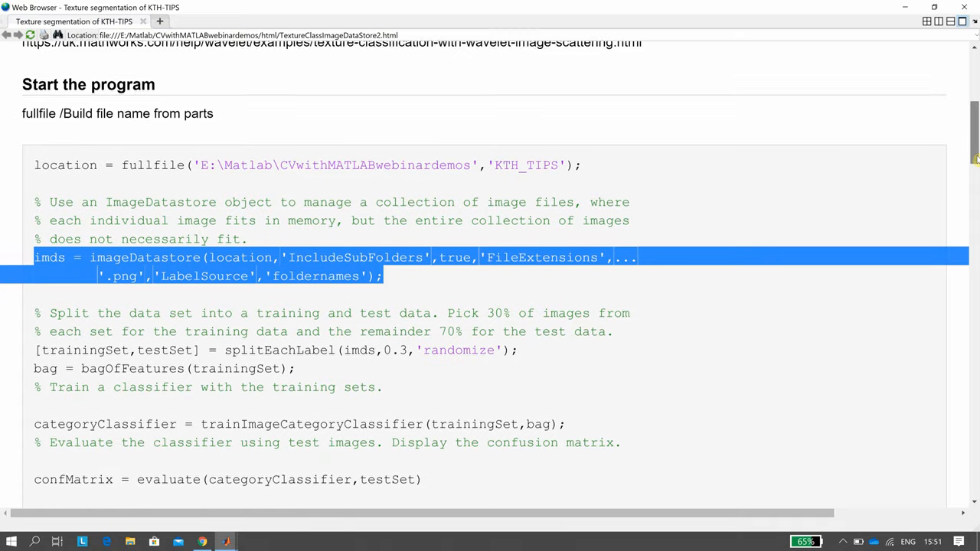
scroll(down, 3)
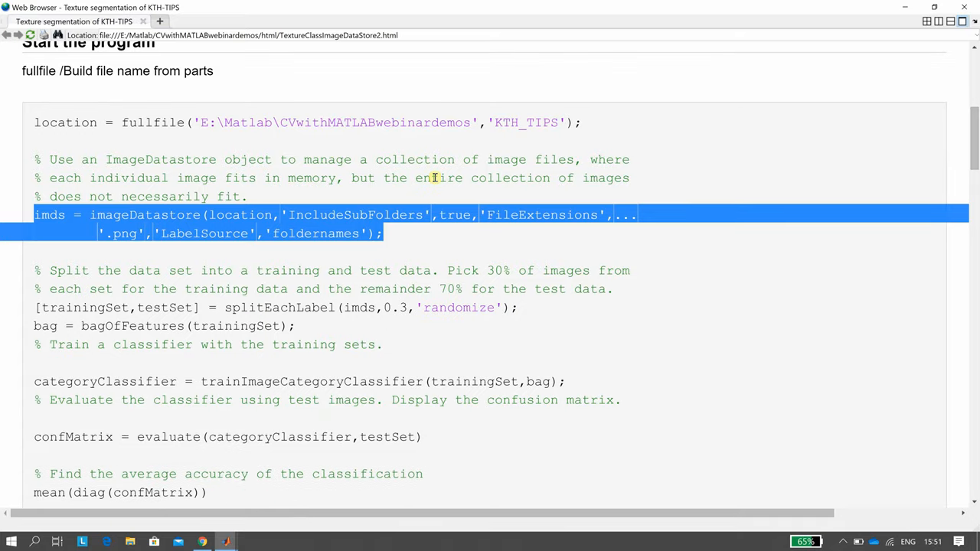
click(411, 234)
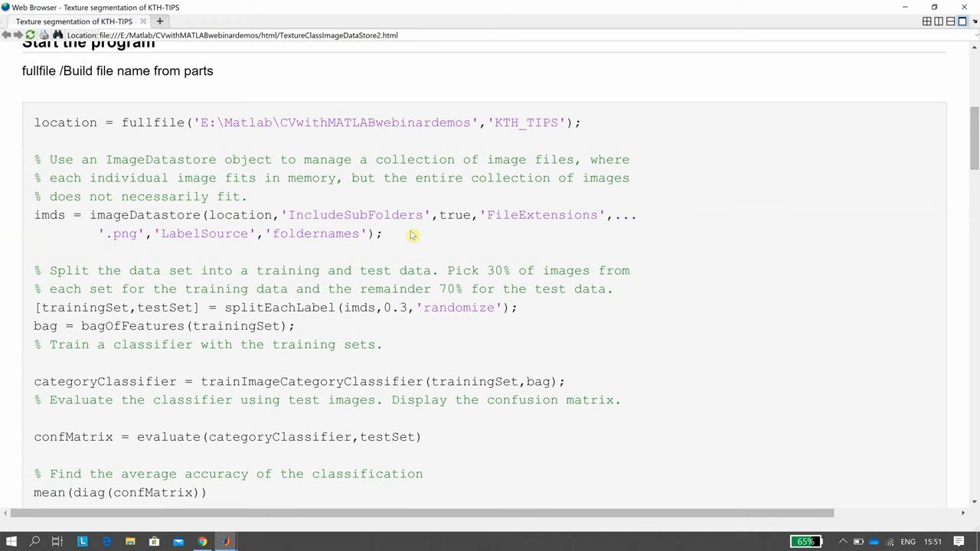
mouse_move(288, 217)
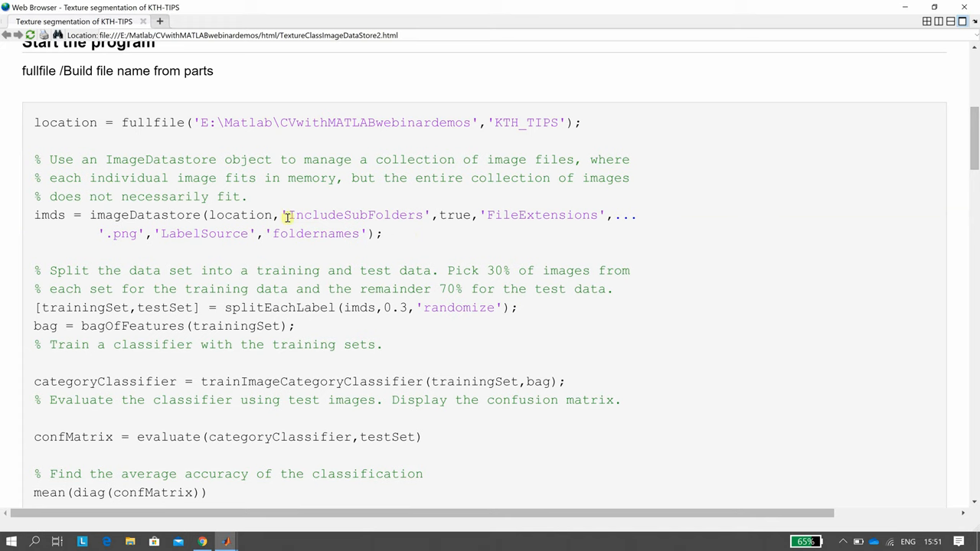
mouse_move(257, 294)
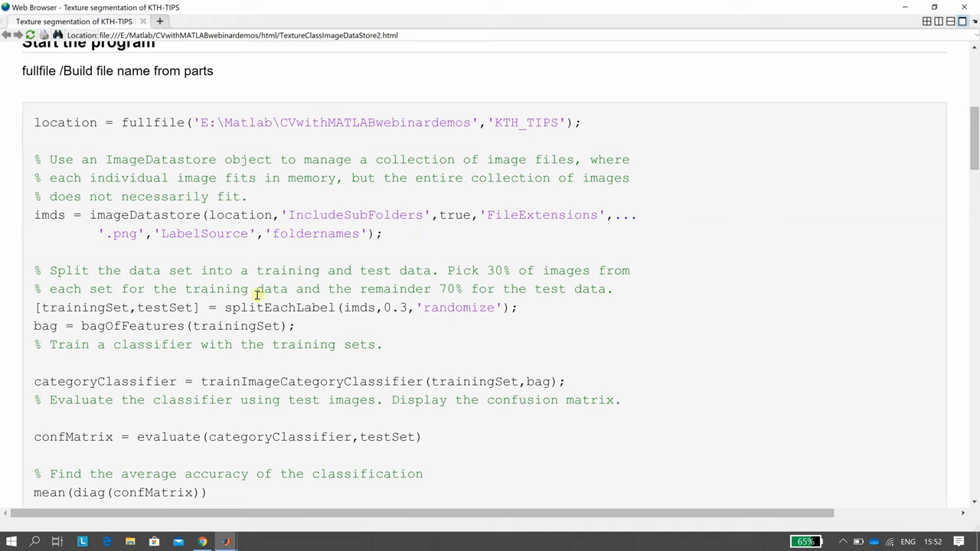
mouse_move(430, 276)
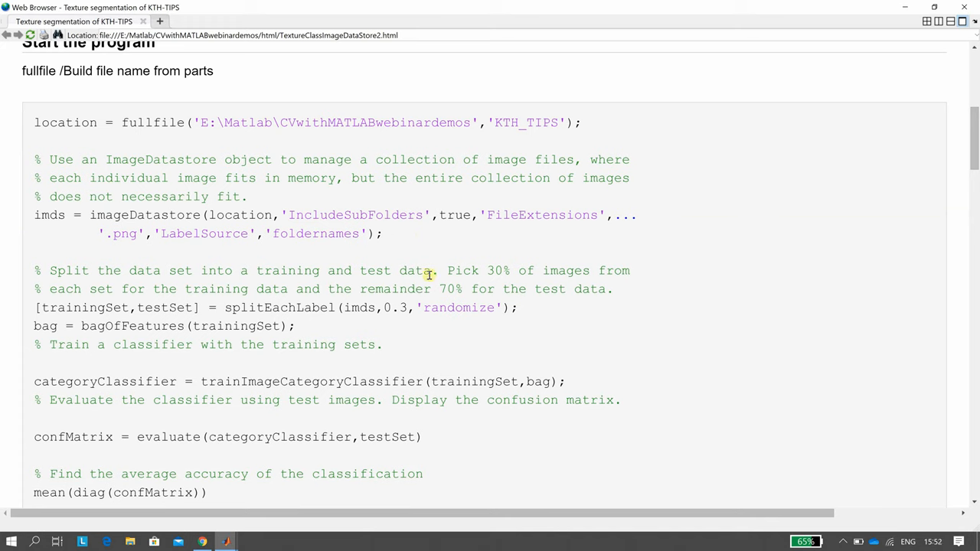
drag(438, 269, 453, 287)
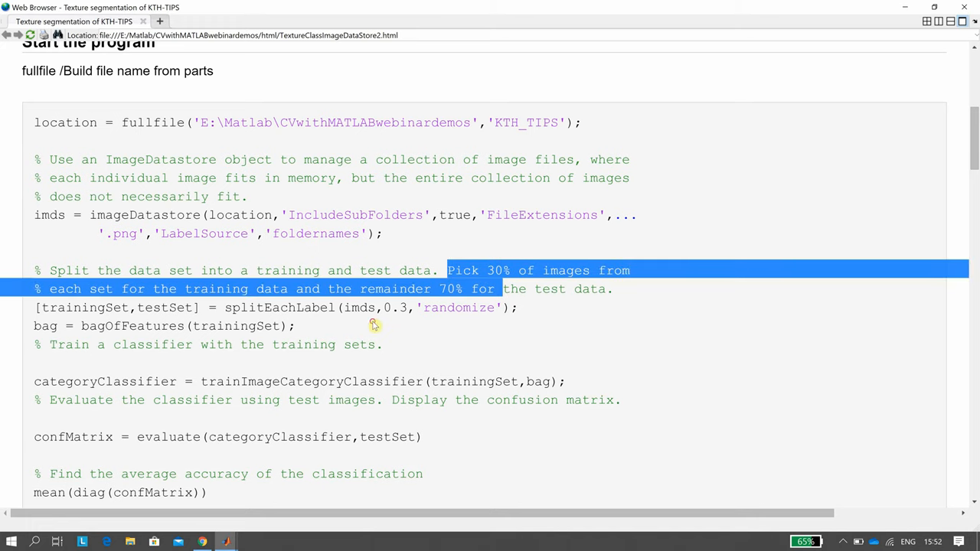
click(325, 306)
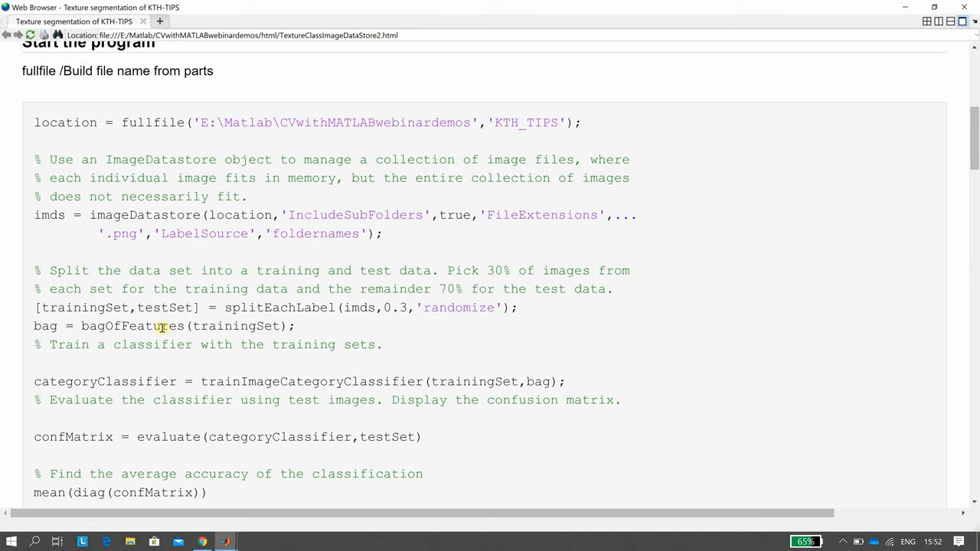
mouse_move(858, 276)
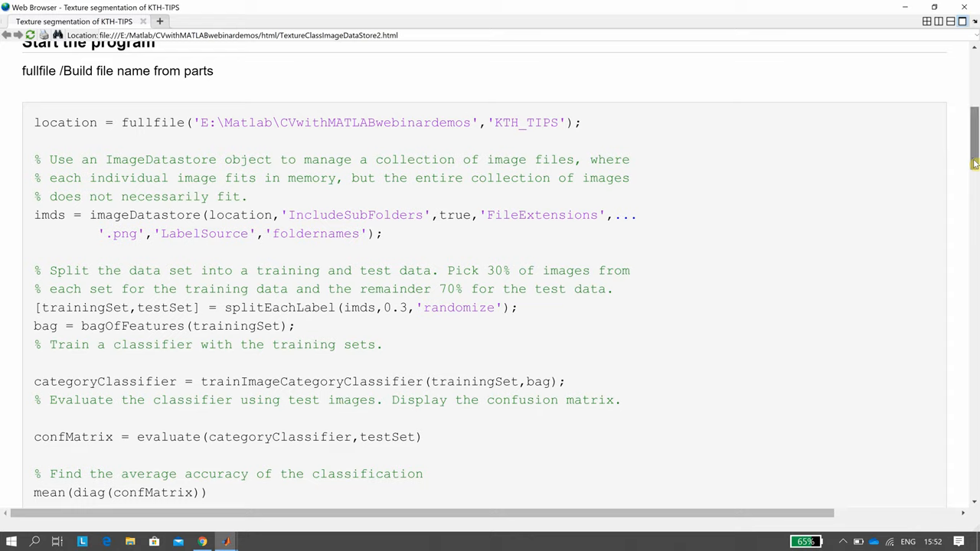
scroll(down, 3)
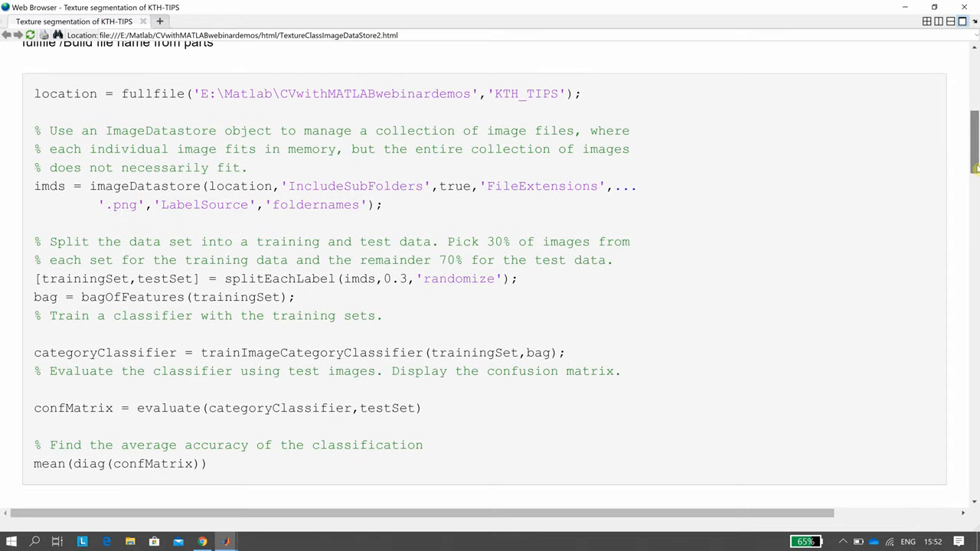
scroll(down, 3)
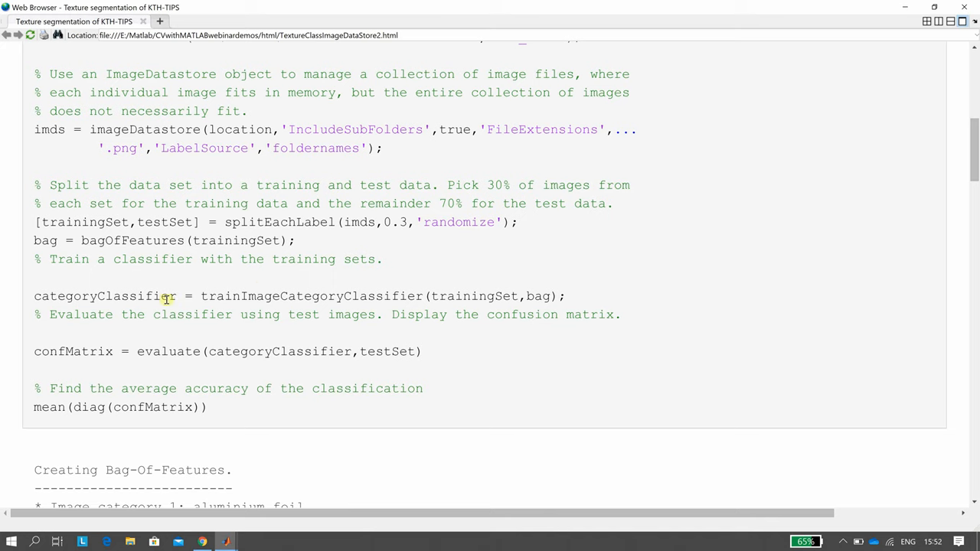
double_click(221, 297)
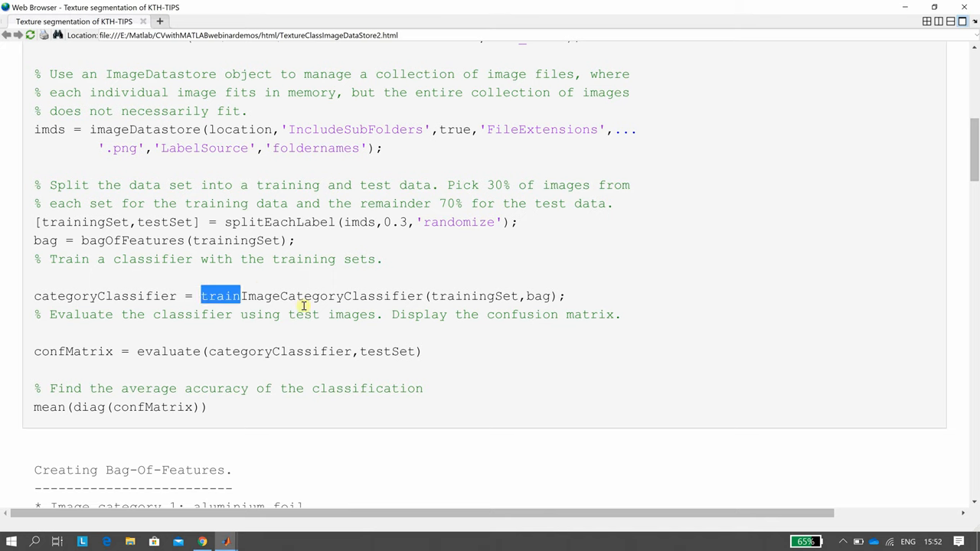
drag(221, 295, 559, 296)
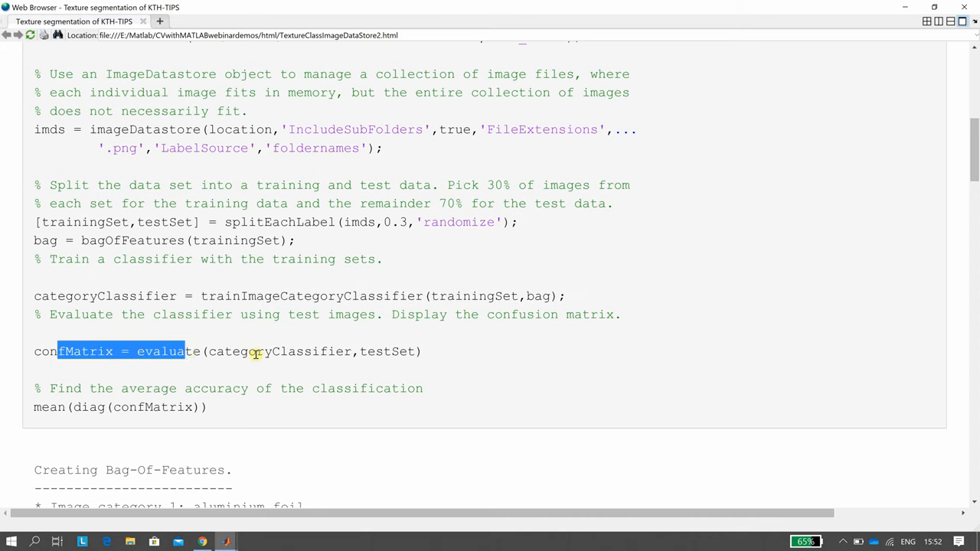
drag(184, 351, 344, 350)
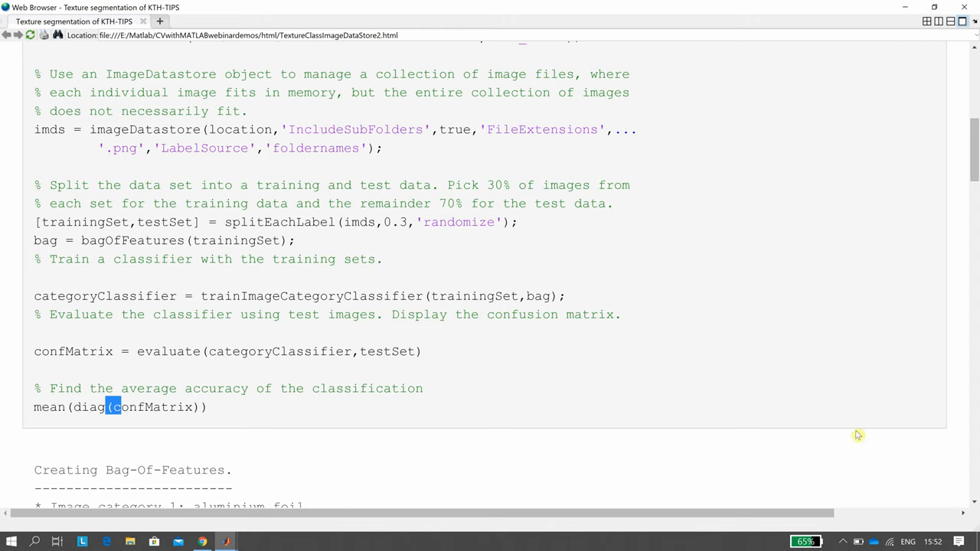
mouse_move(972, 505)
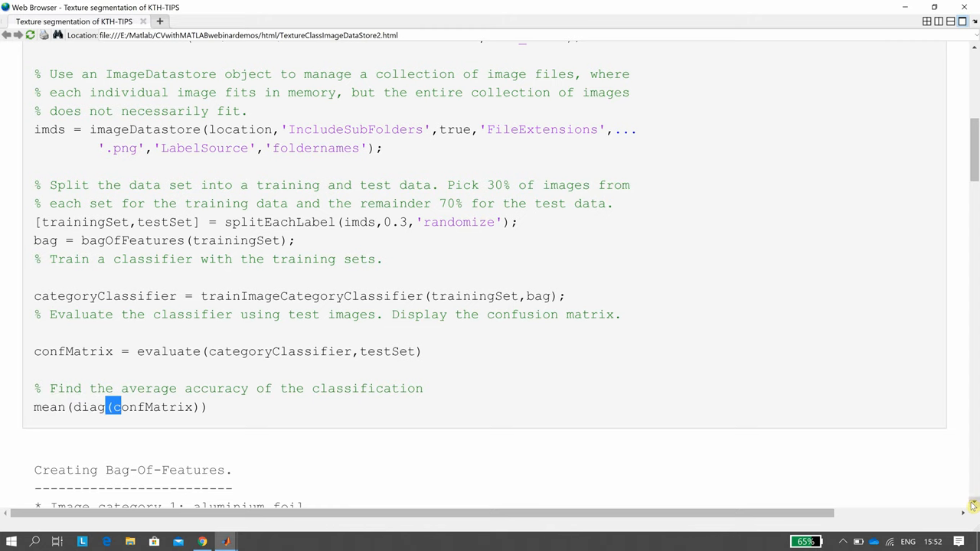
scroll(down, 3)
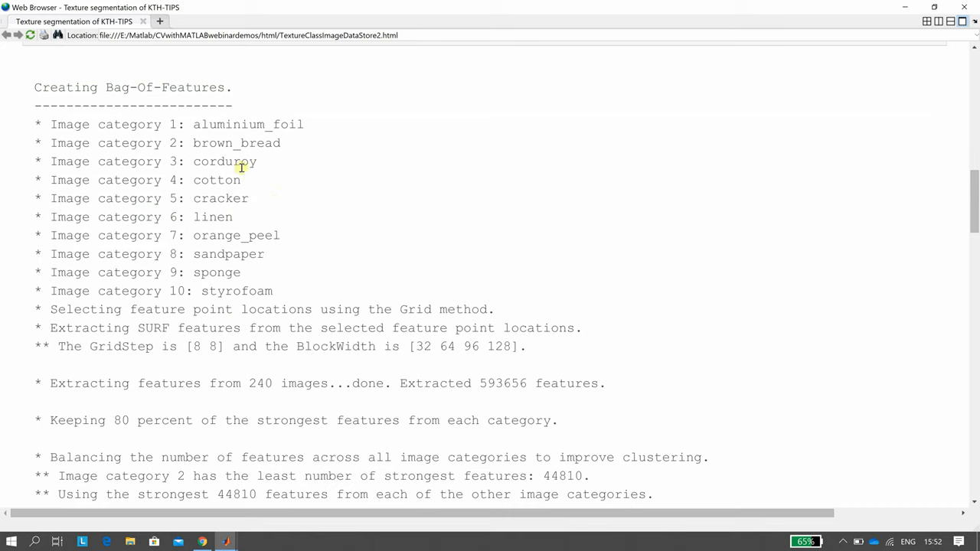
mouse_move(231, 122)
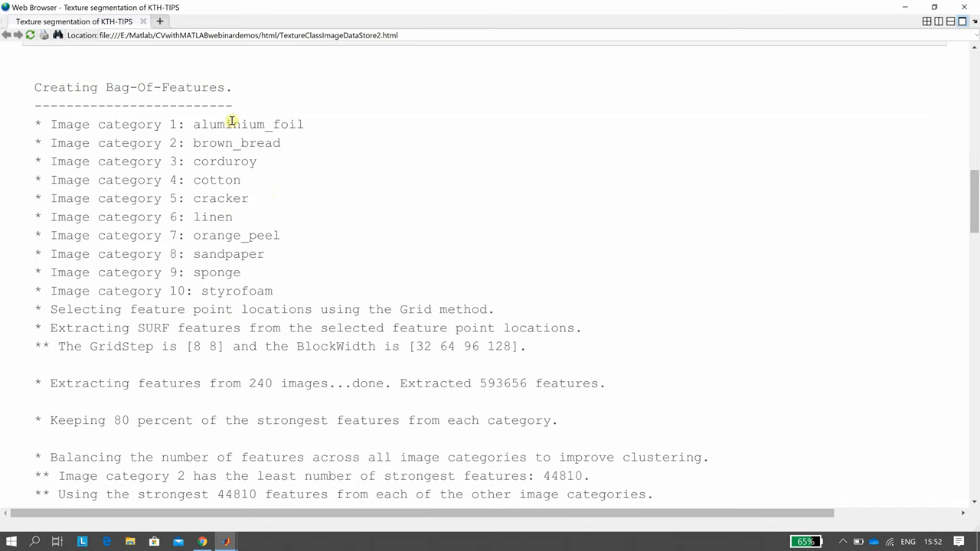
mouse_move(236, 133)
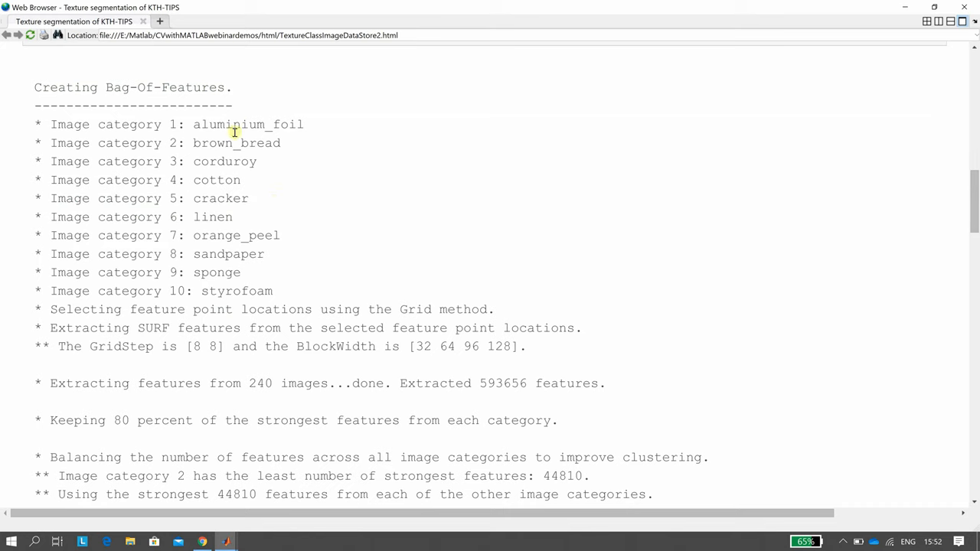
mouse_move(236, 181)
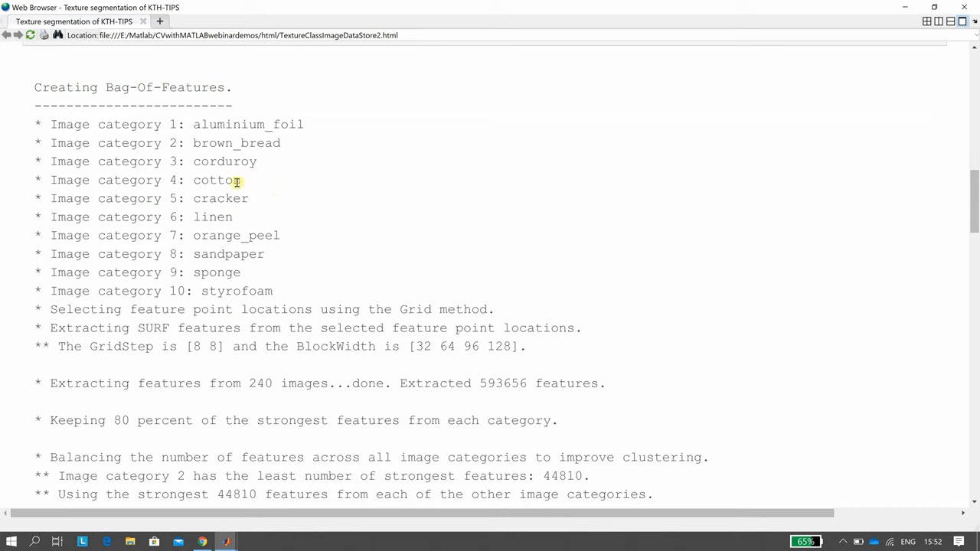
mouse_move(236, 233)
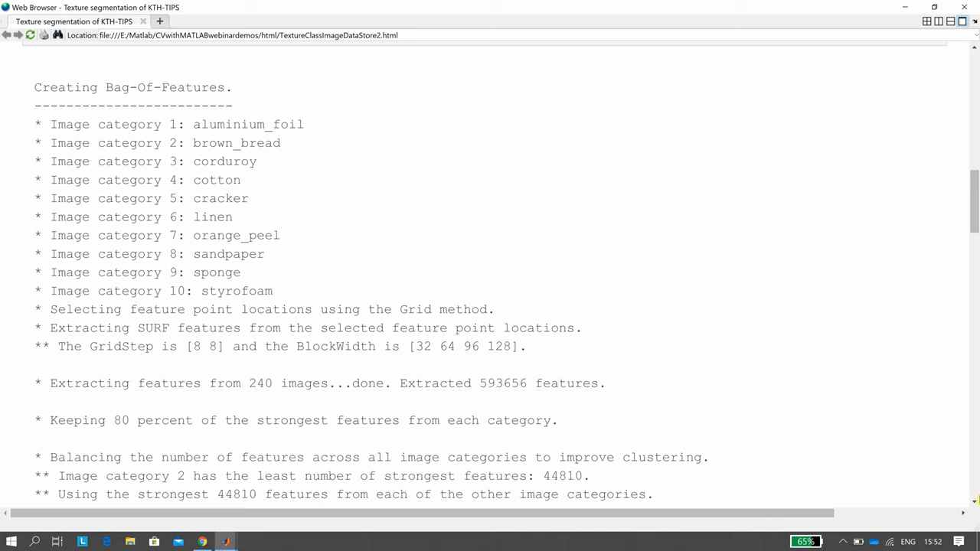
Step: Scroll through the bag-of-features output, highlighting the extracted feature count, down to k-means finishing
scroll(down, 3)
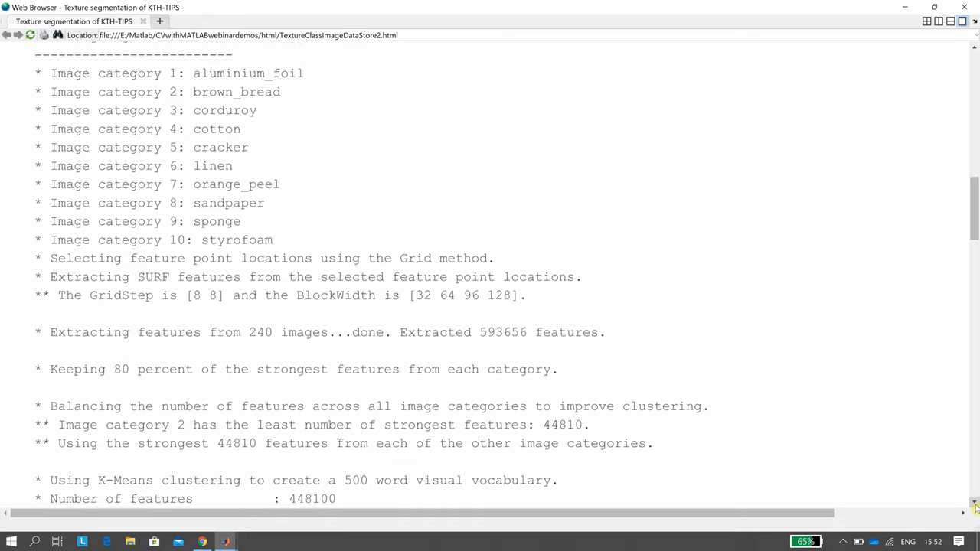
scroll(down, 3)
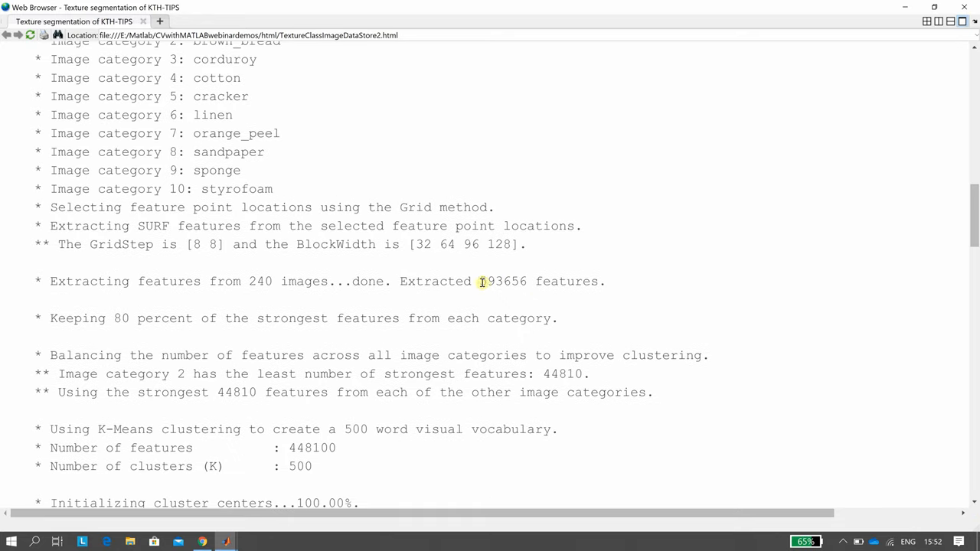
double_click(502, 281)
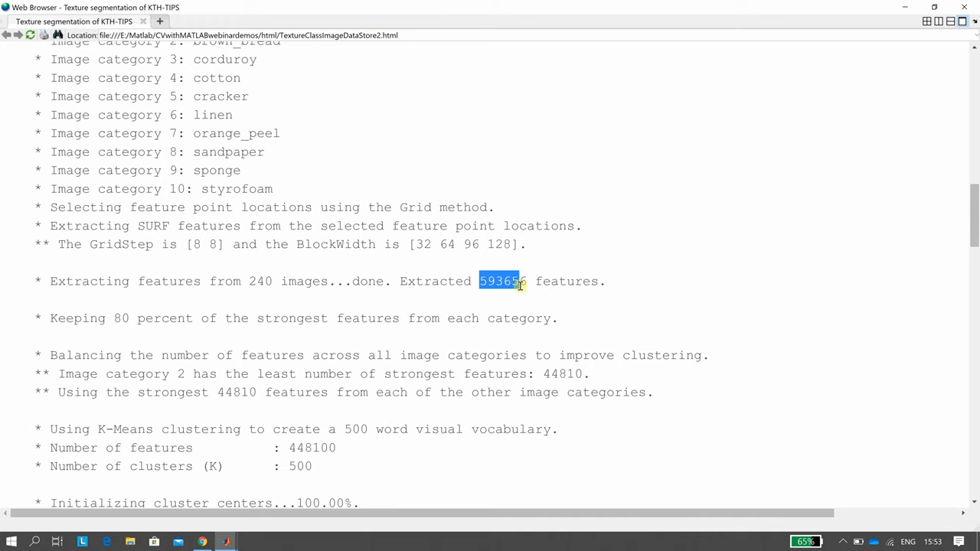
drag(498, 281, 605, 281)
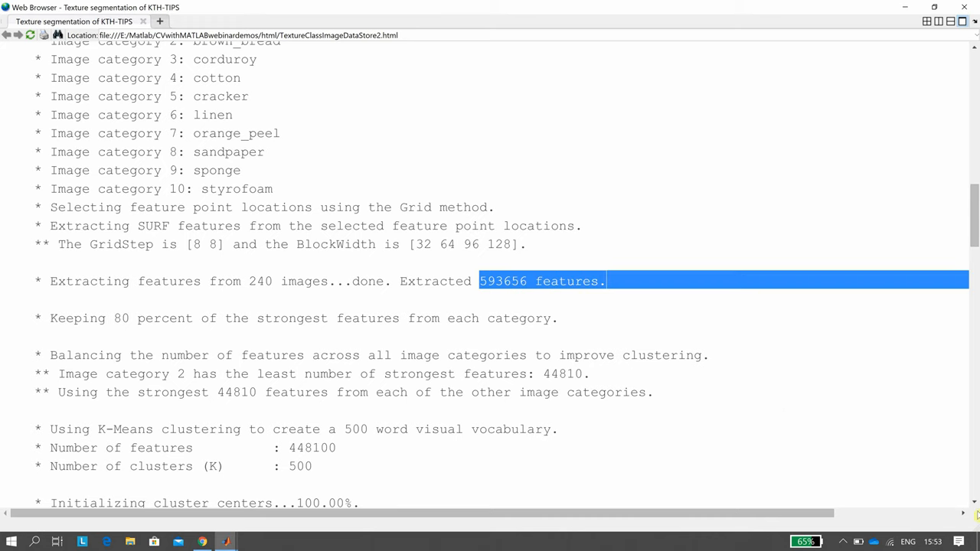
scroll(down, 3)
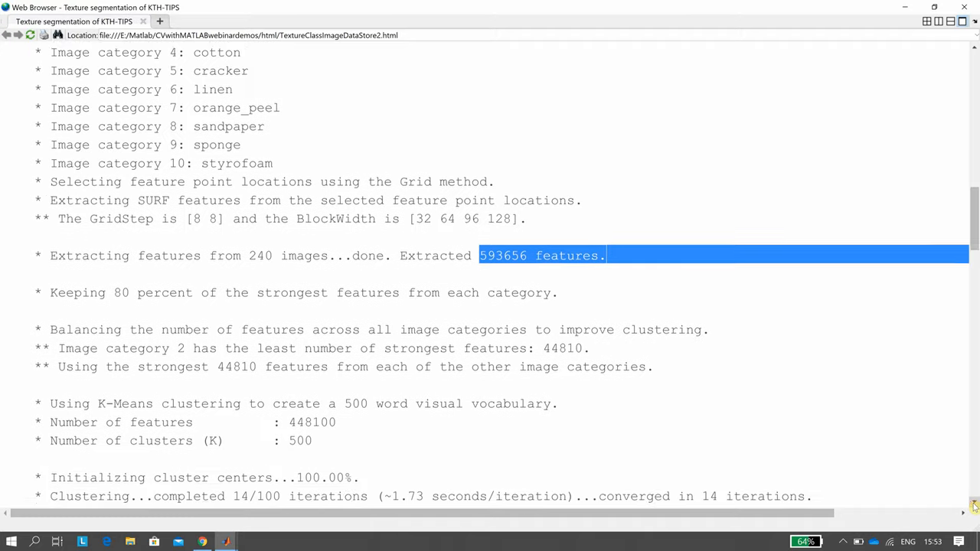
scroll(down, 3)
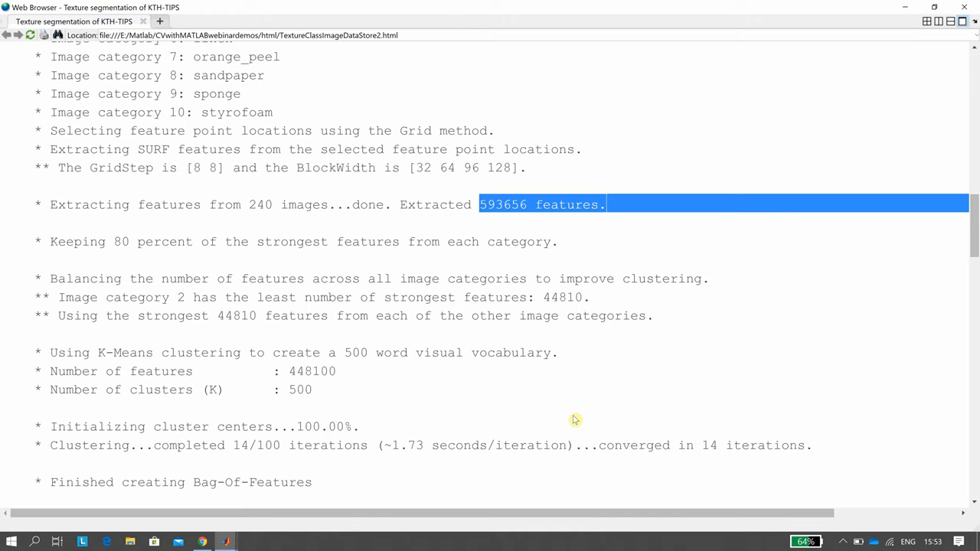
mouse_move(850, 484)
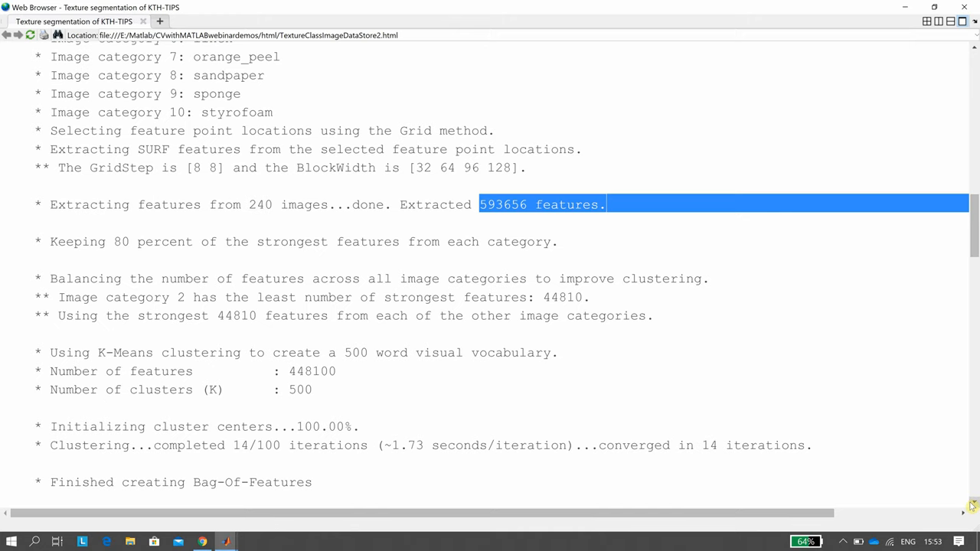
Step: Scroll past classifier training to the evaluation of 570 test images and the confusion matrix heading
scroll(down, 3)
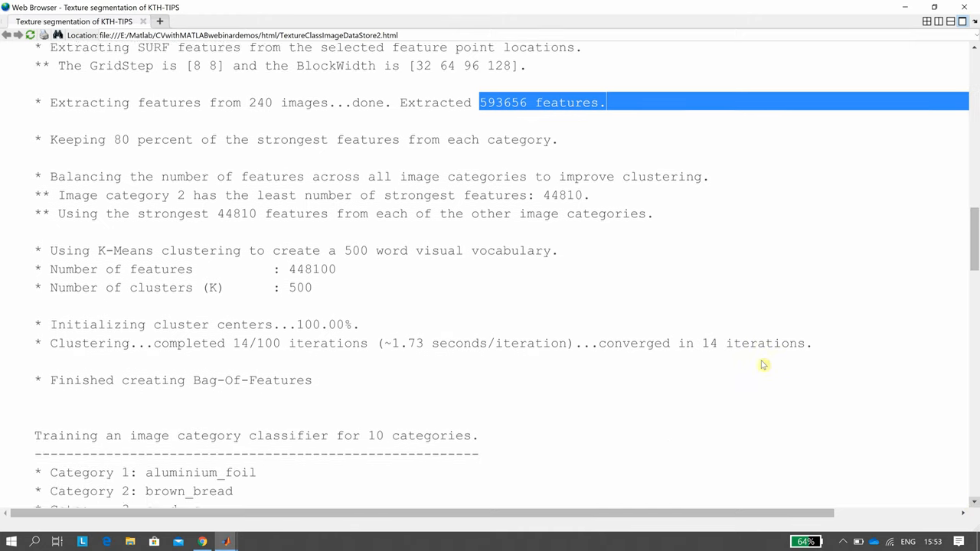
scroll(down, 3)
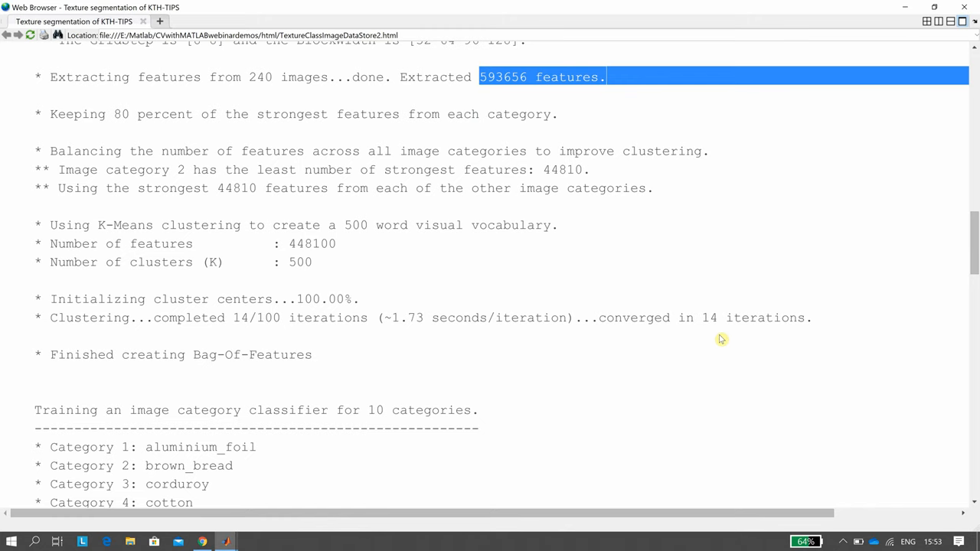
mouse_move(952, 490)
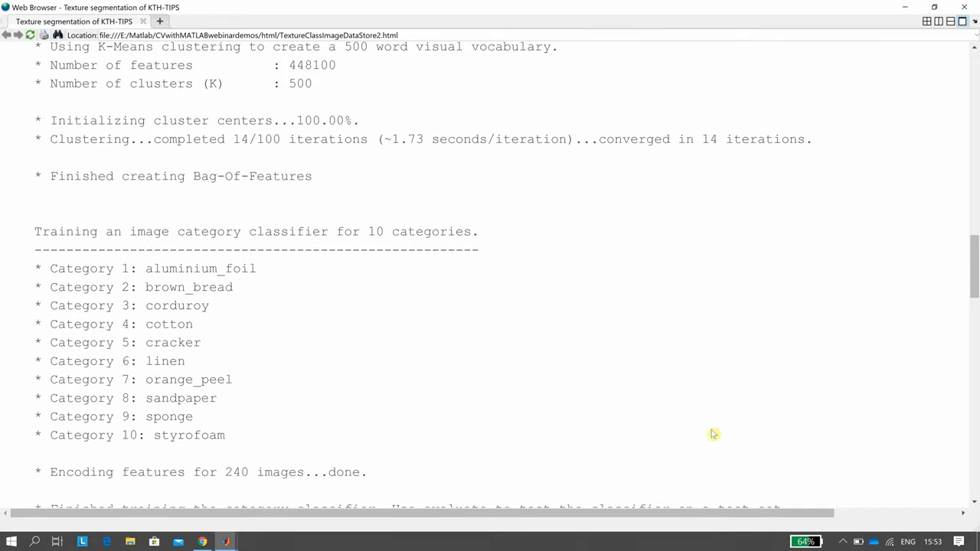
mouse_move(971, 527)
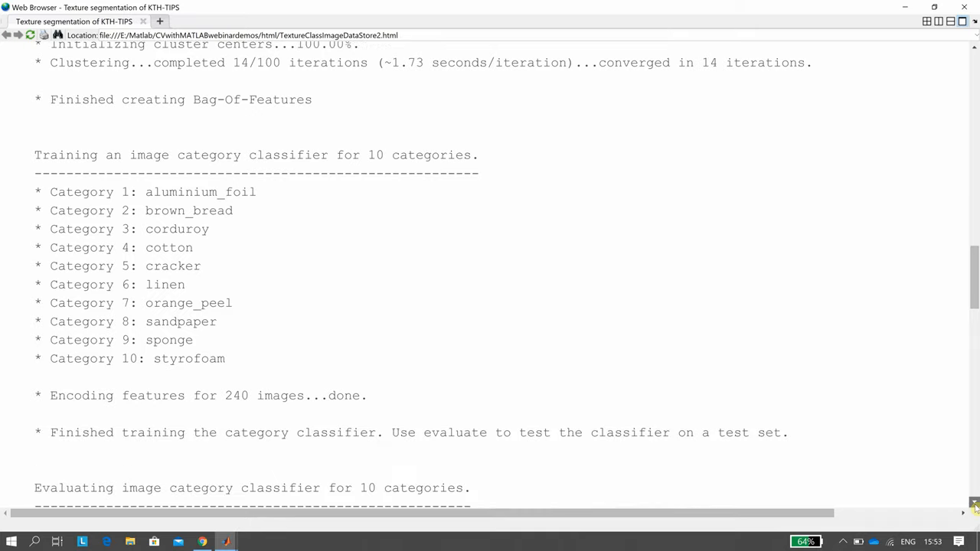
scroll(down, 3)
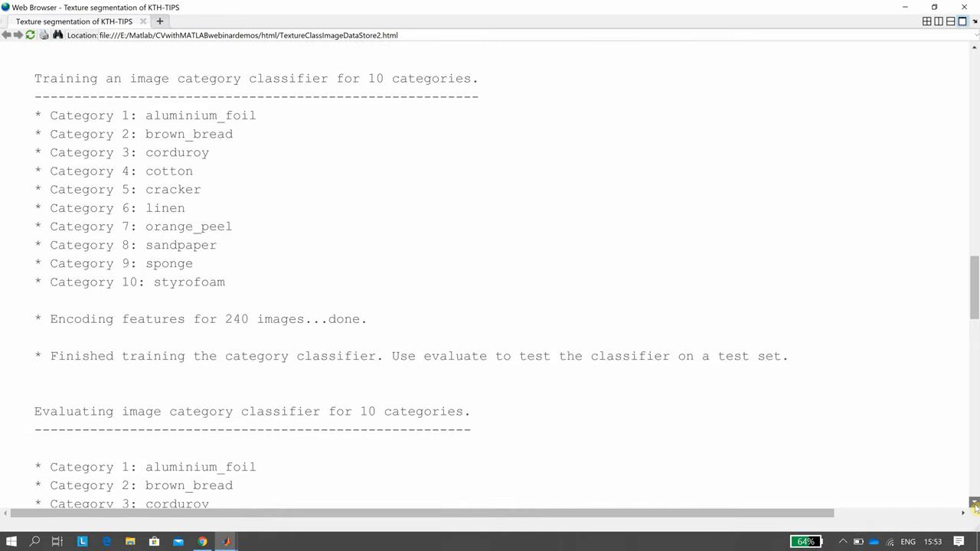
scroll(down, 3)
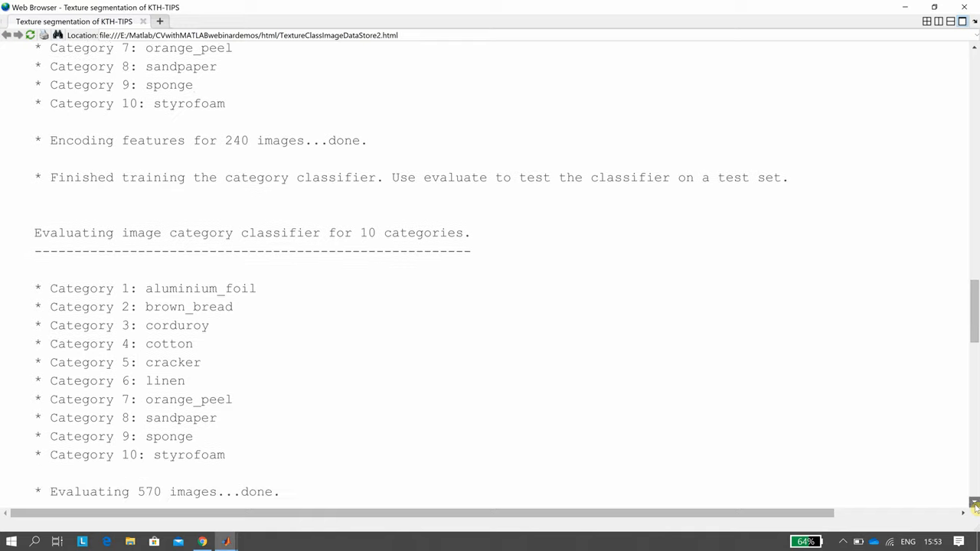
scroll(down, 3)
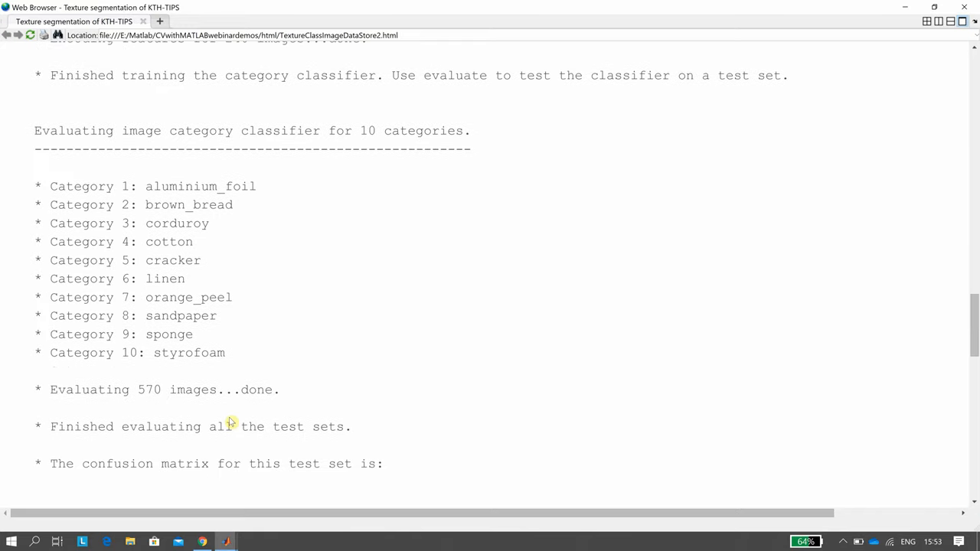
mouse_move(967, 487)
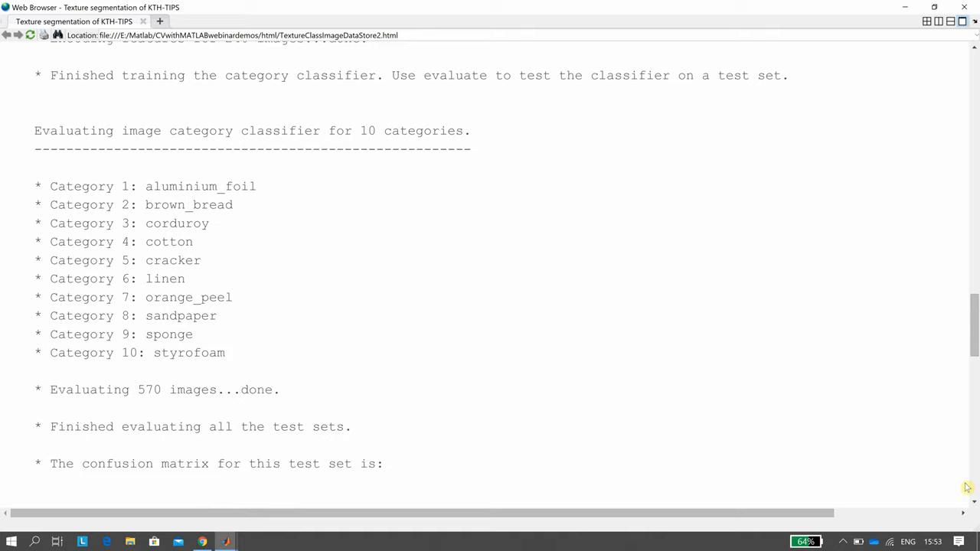
scroll(down, 3)
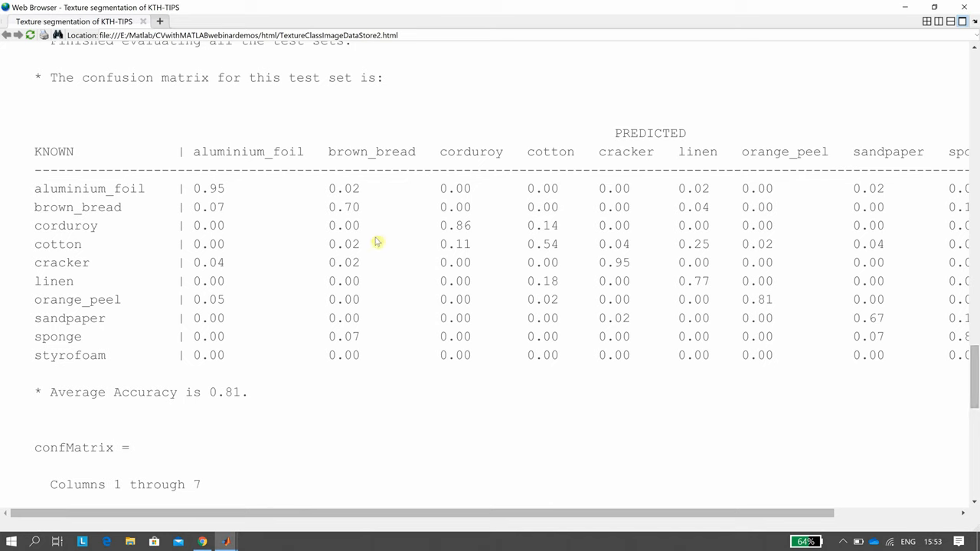
mouse_move(218, 189)
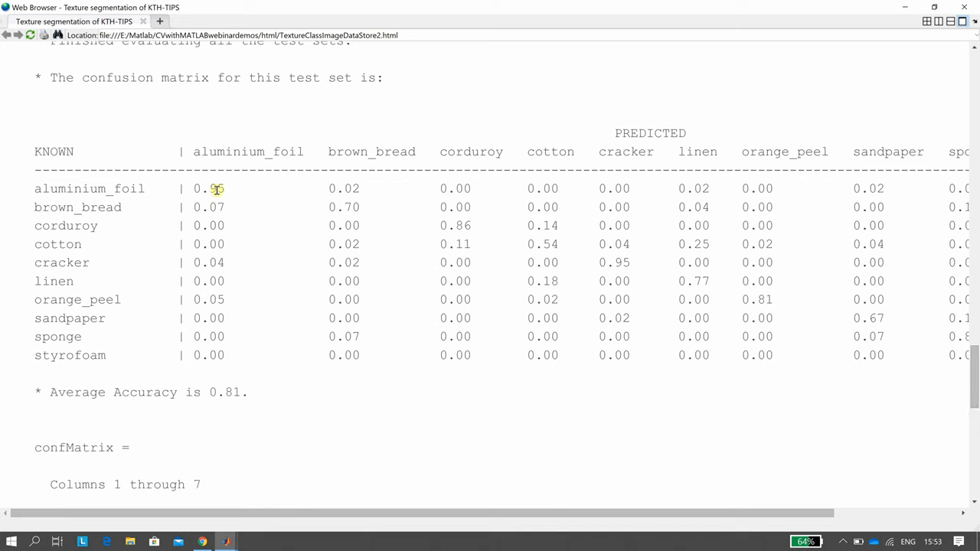
mouse_move(396, 225)
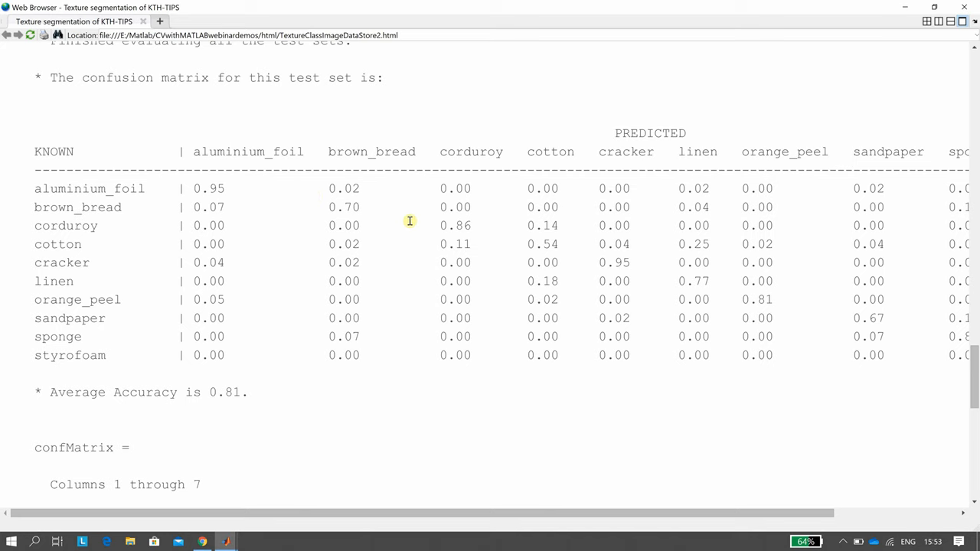
mouse_move(542, 248)
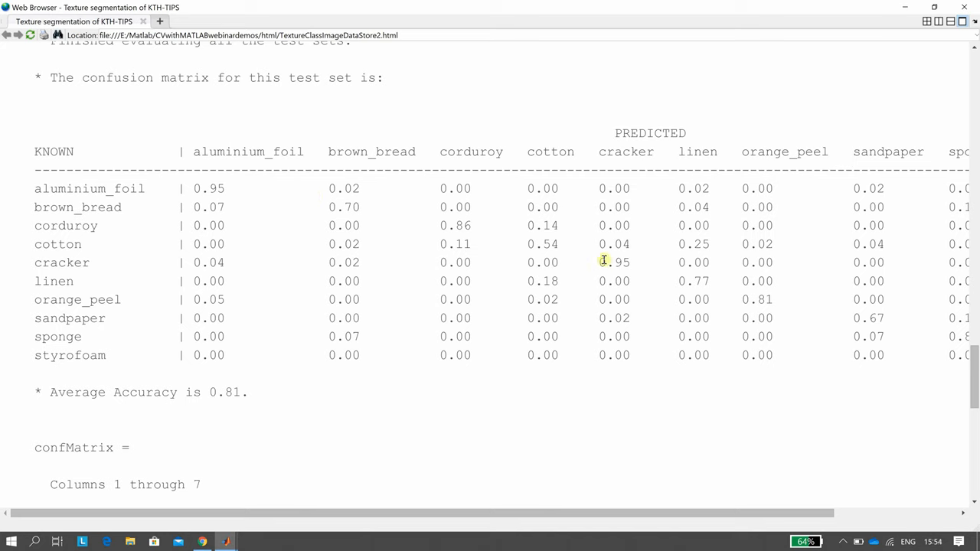
mouse_move(359, 375)
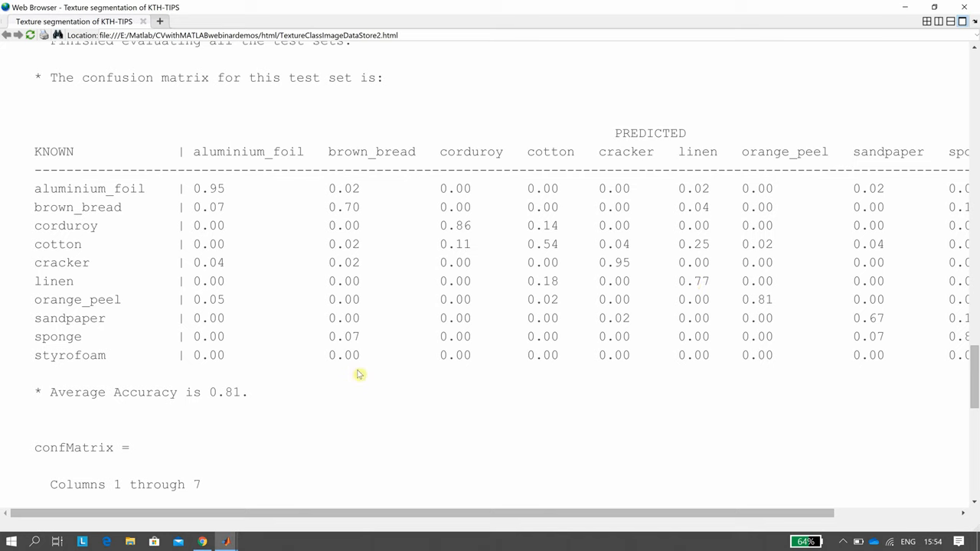
mouse_move(79, 395)
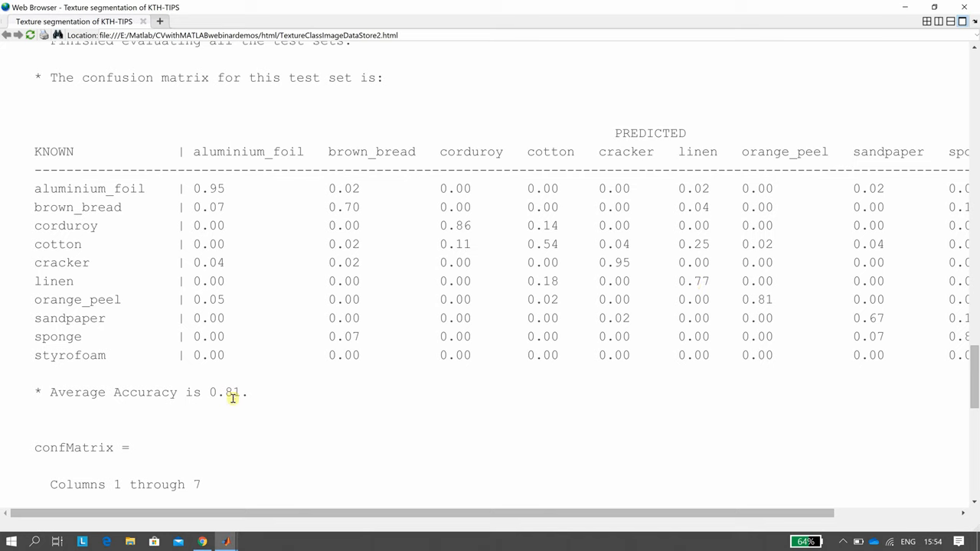
mouse_move(932, 369)
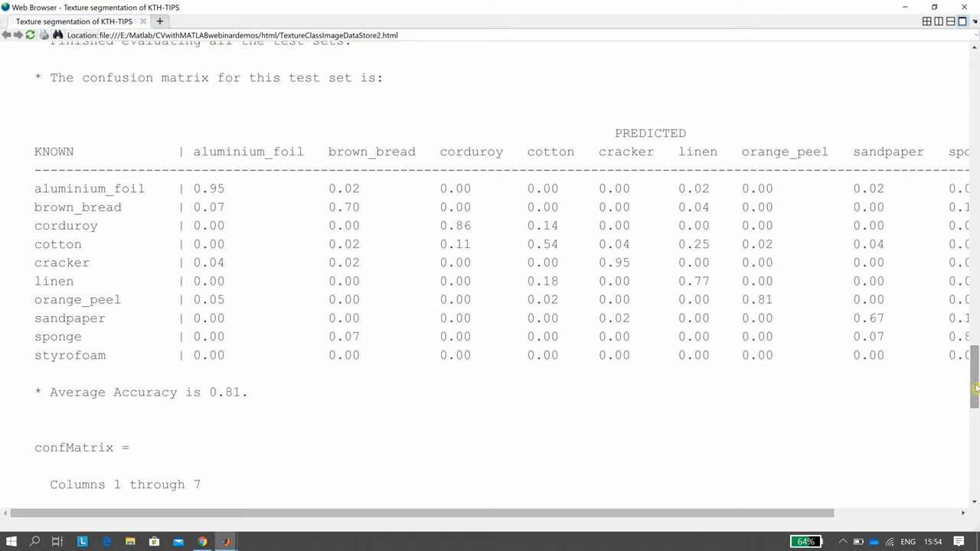
Step: Scroll to the report's end showing confMatrix columns 8-10 and ans = 0.8088
scroll(down, 3)
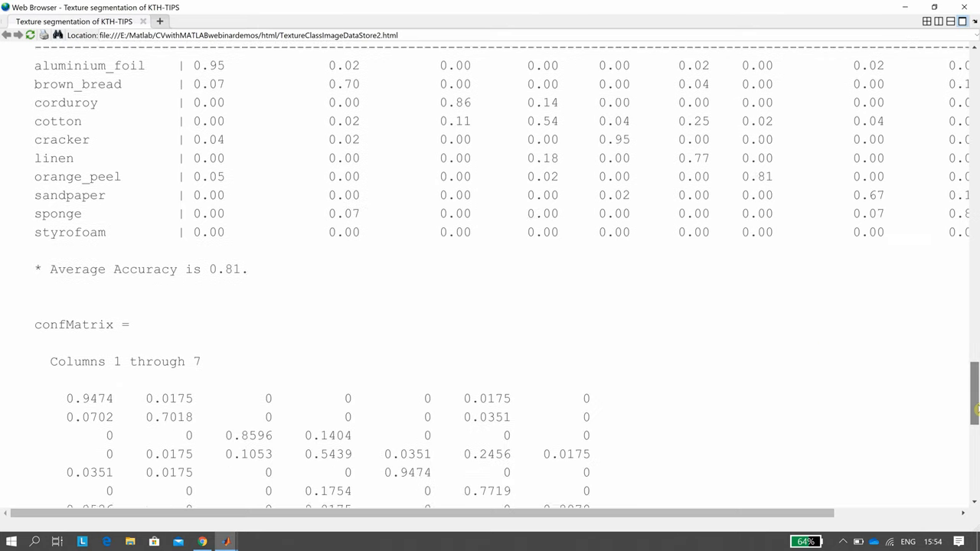
scroll(down, 3)
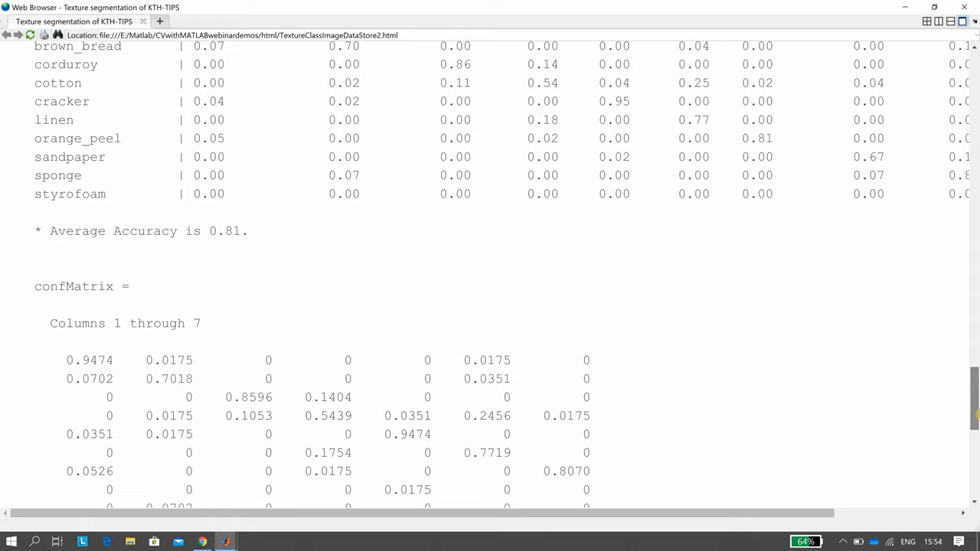
scroll(down, 3)
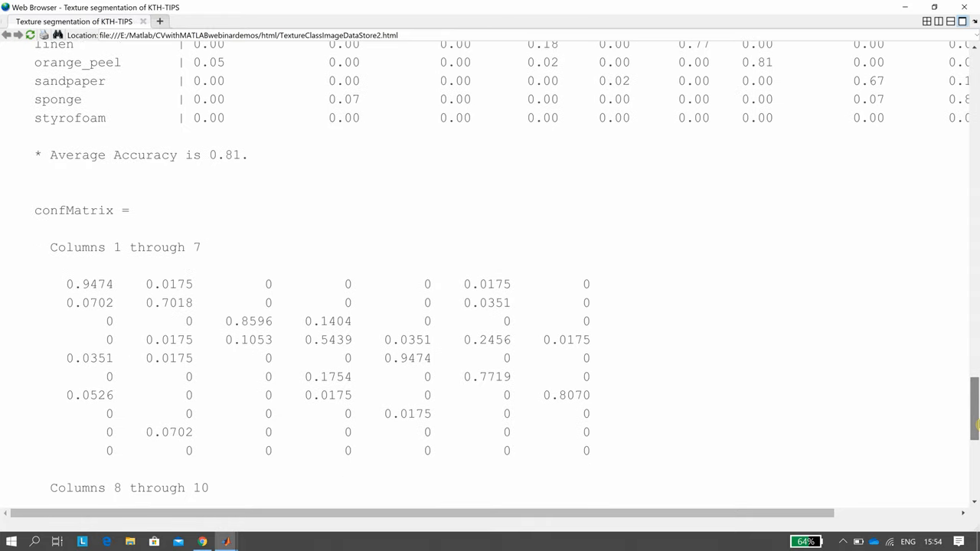
scroll(down, 3)
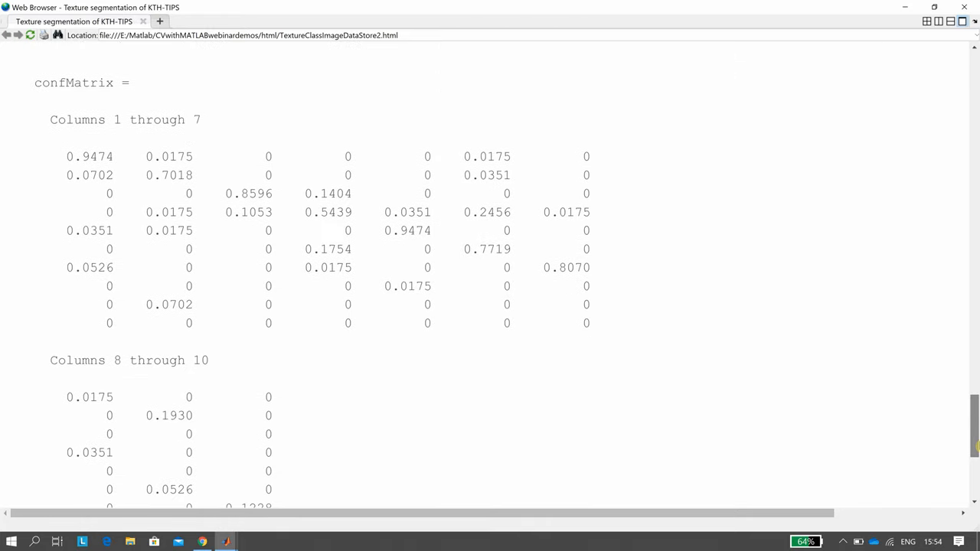
scroll(down, 3)
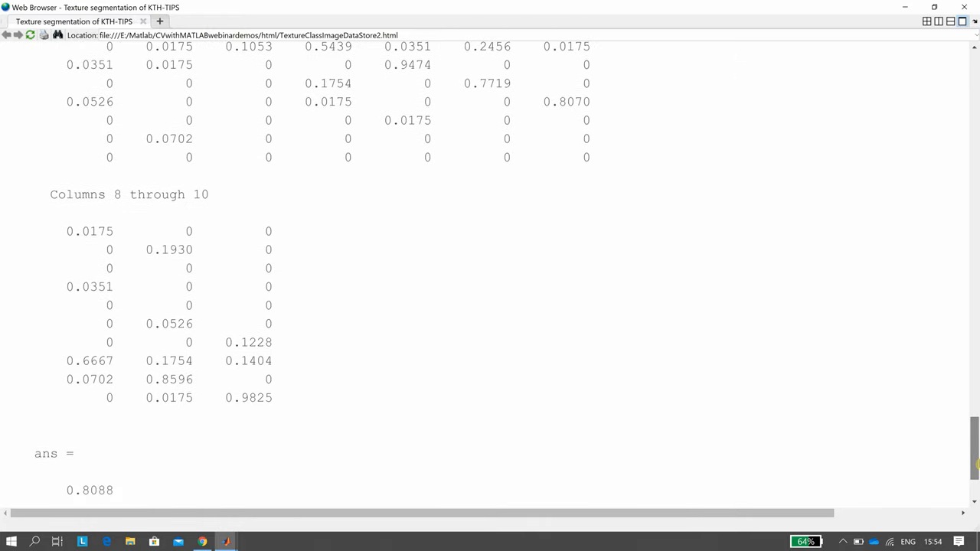
scroll(down, 3)
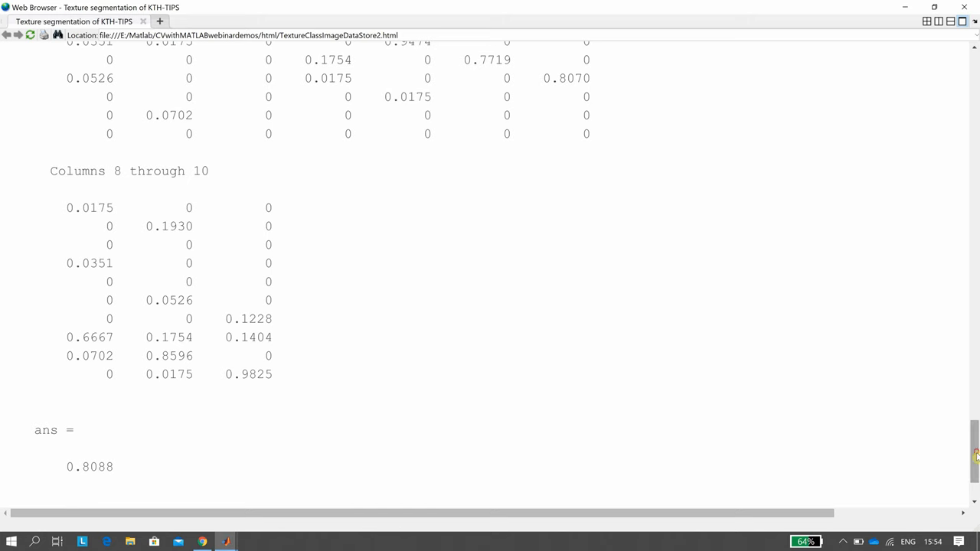
scroll(down, 3)
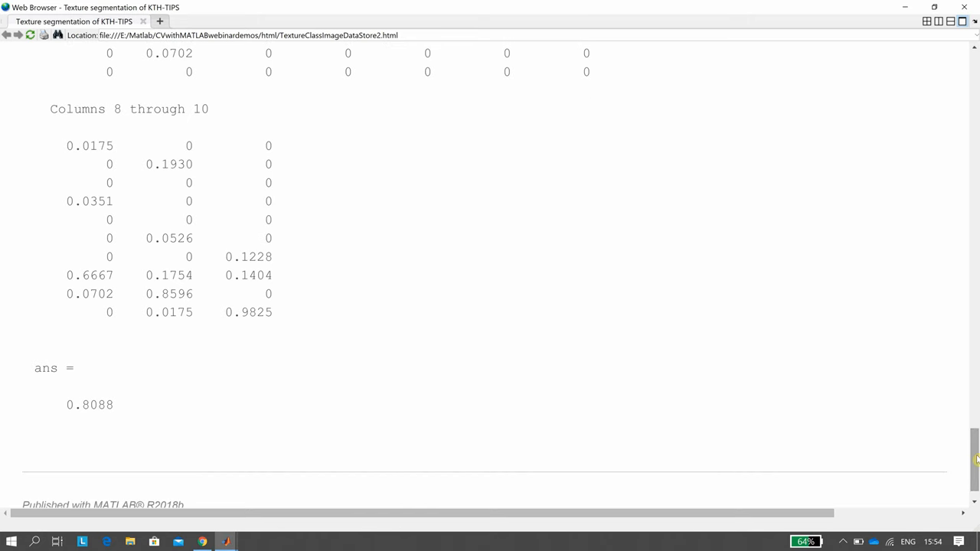